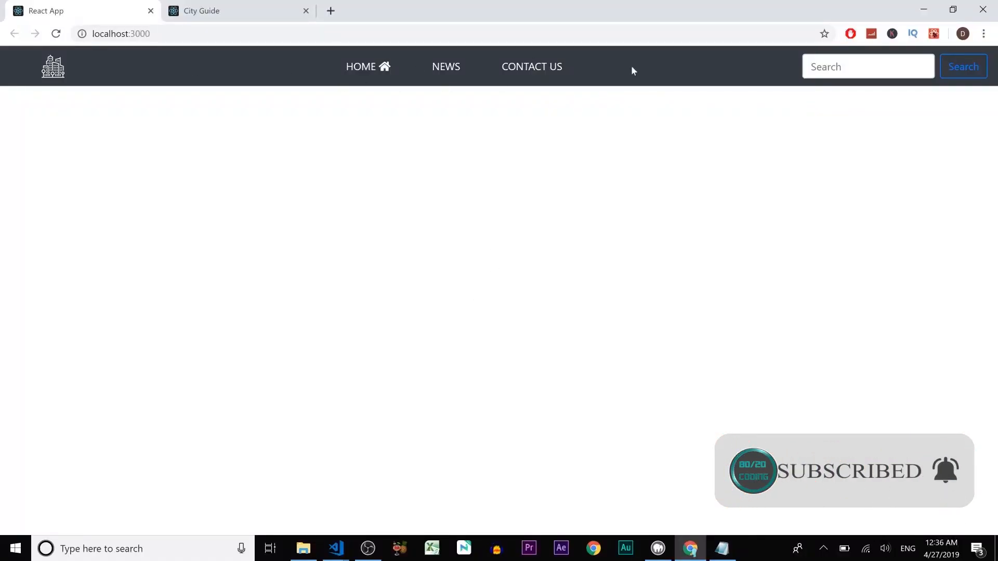
mouse_move(443, 208)
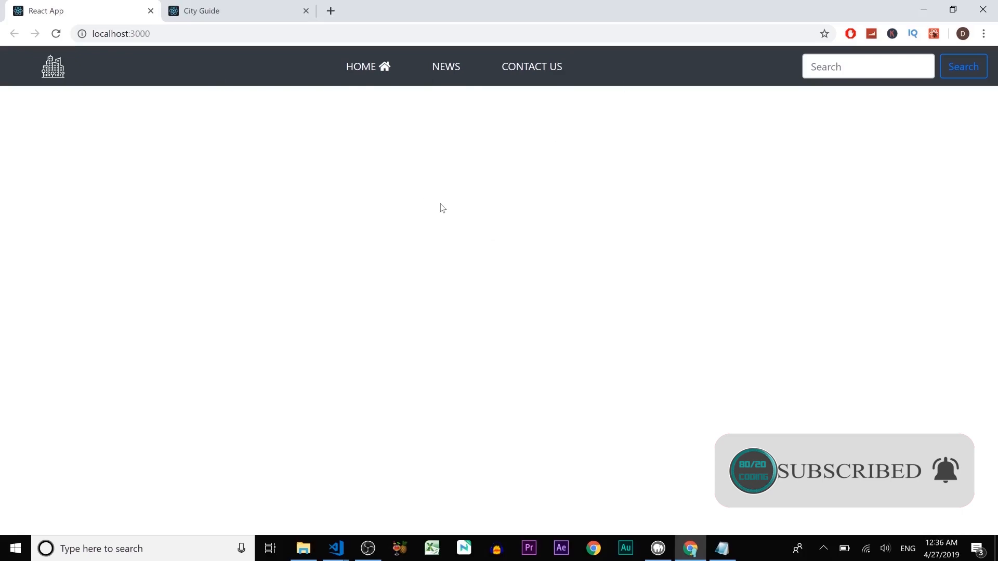
Bring up the window switcher over the City Guide page in Chrome.
key("alt+tab")
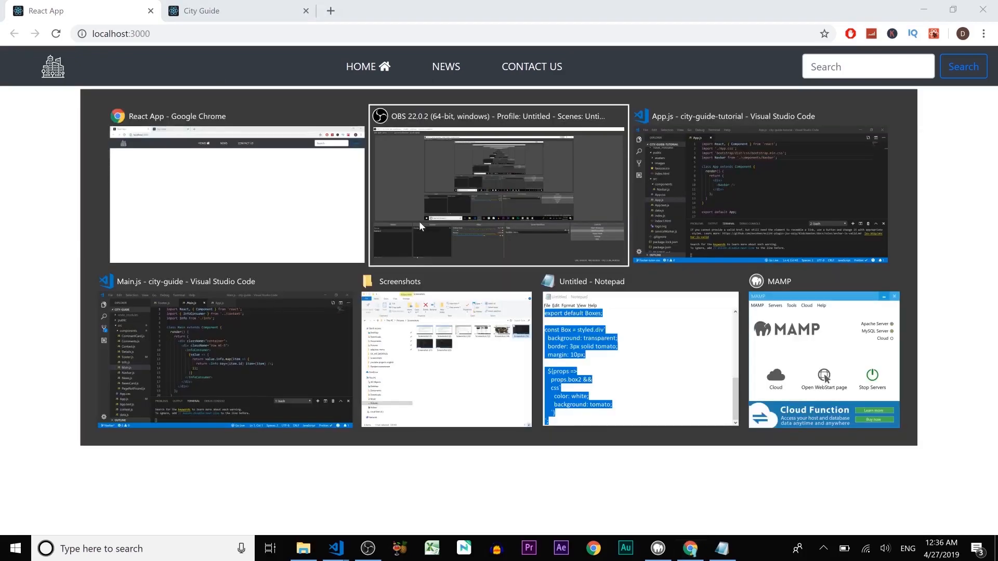
Create a new file named Footer.js in the components folder.
left_click(756, 189)
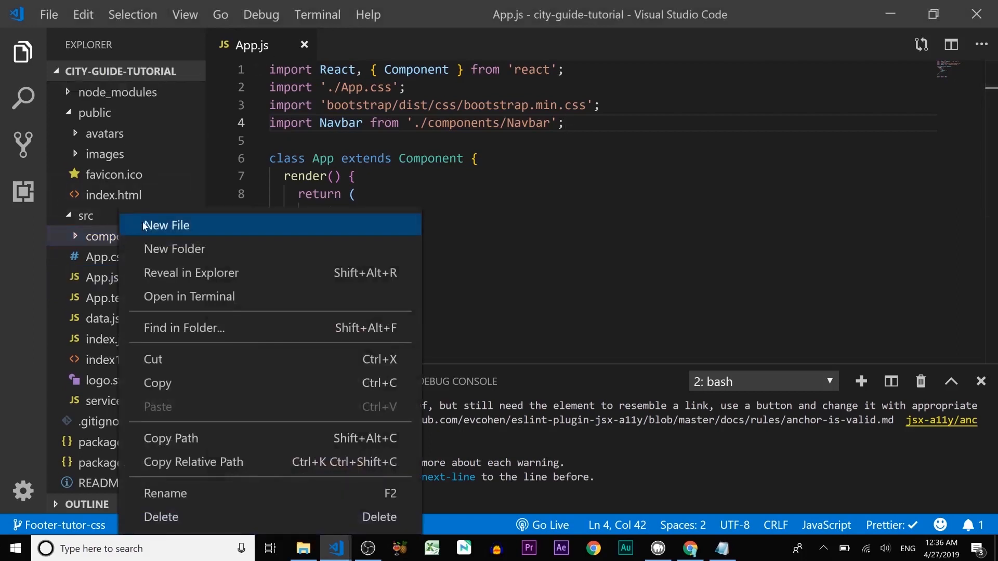
left_click(166, 225)
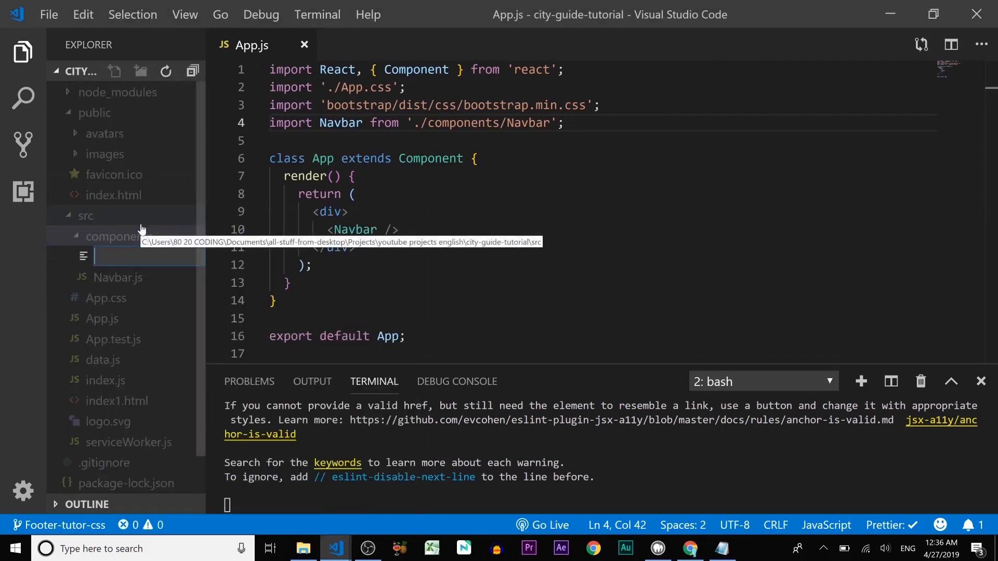
type("Footer")
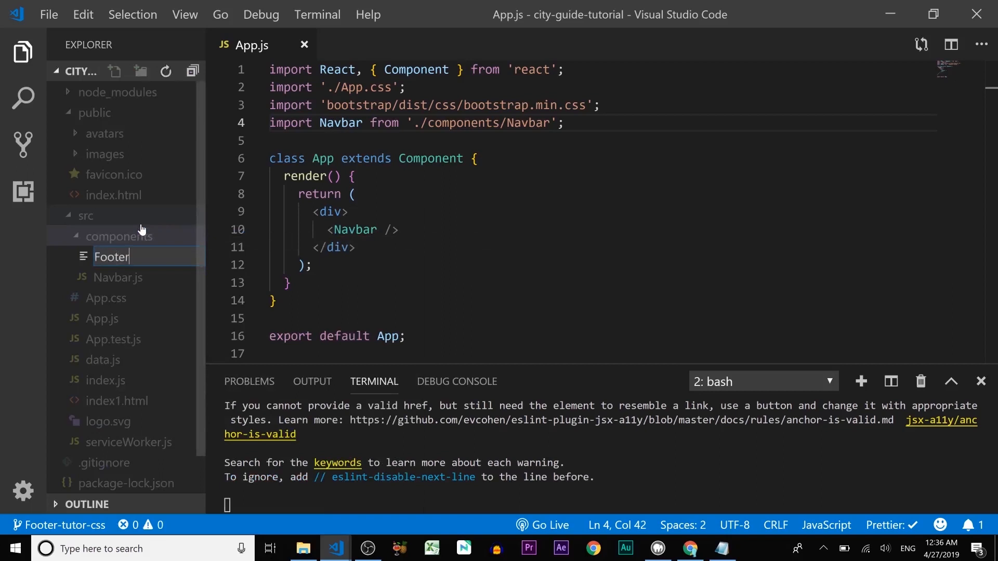
key("Escape")
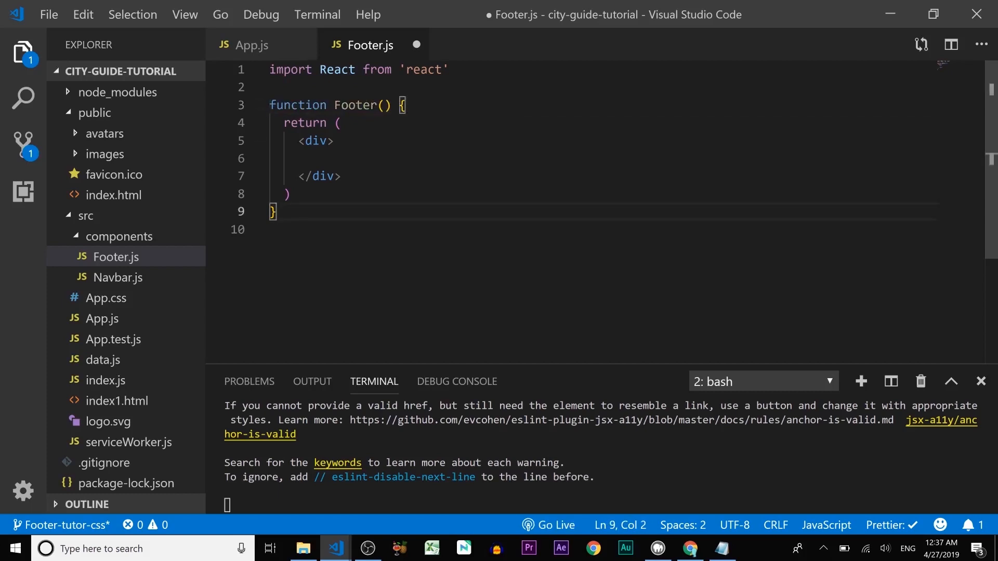
Write a Footer function returning a lorem ipsum div and export it as default.
type("export default")
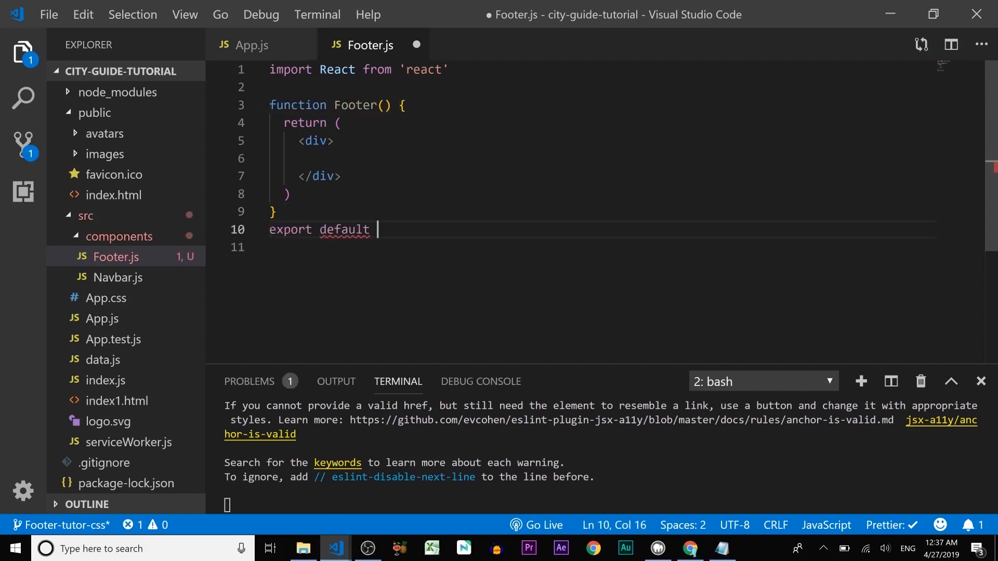
type("Footer;")
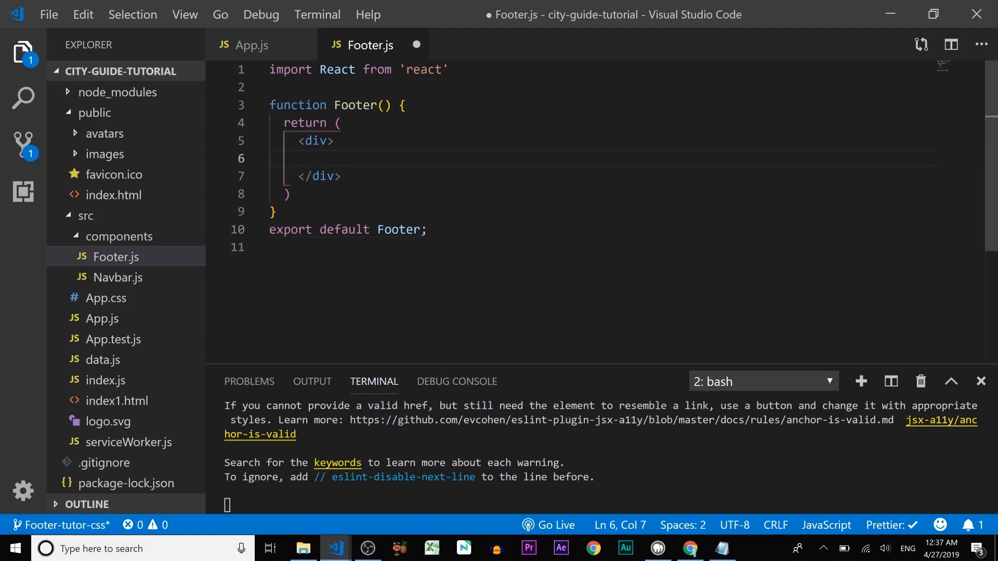
type("lorem ipsum dolor sit amet.</div>;")
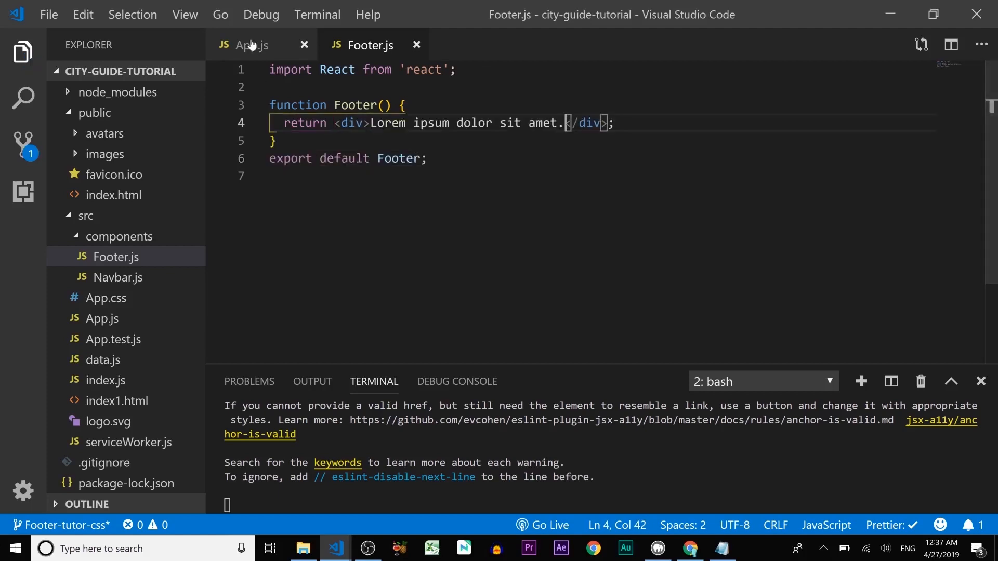
Add import Footer from './components/Footer' at the top of App.js.
left_click(251, 44)
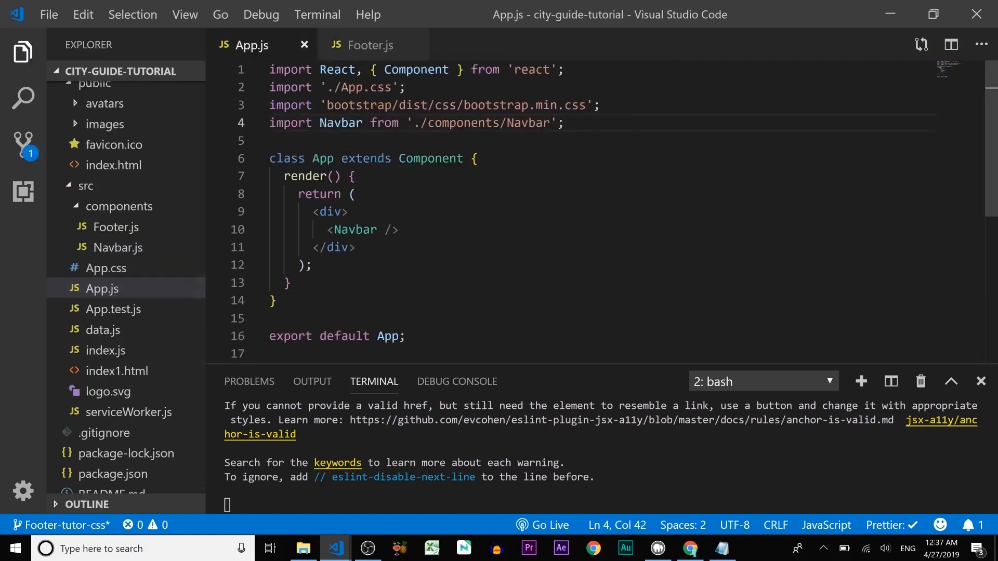
type("import F")
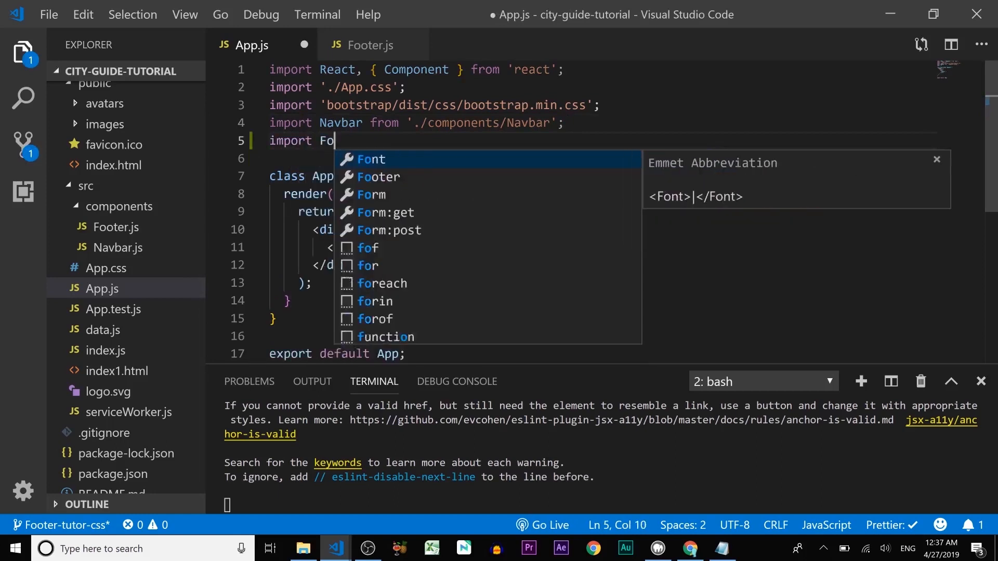
type("oter from './components")
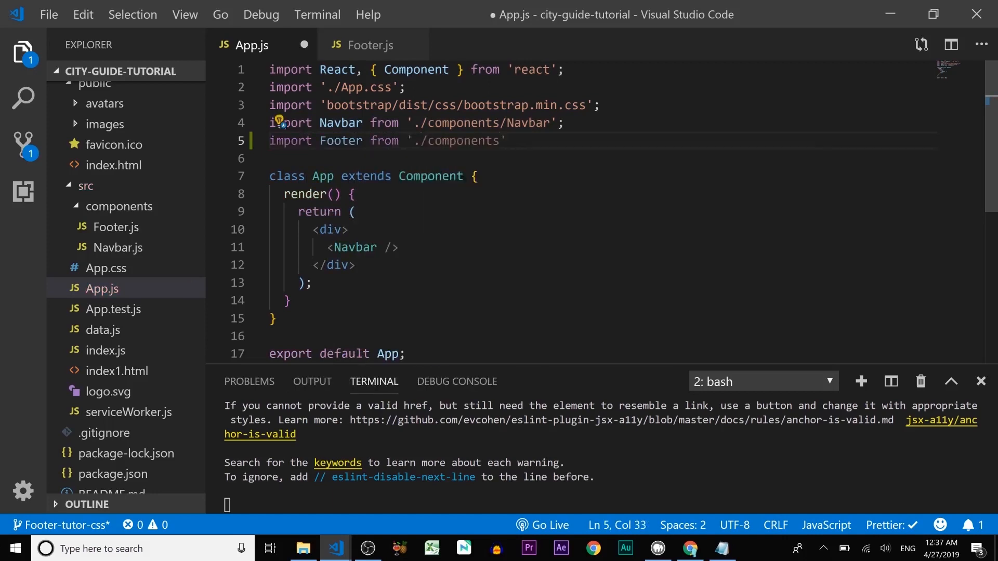
type("/Footer")
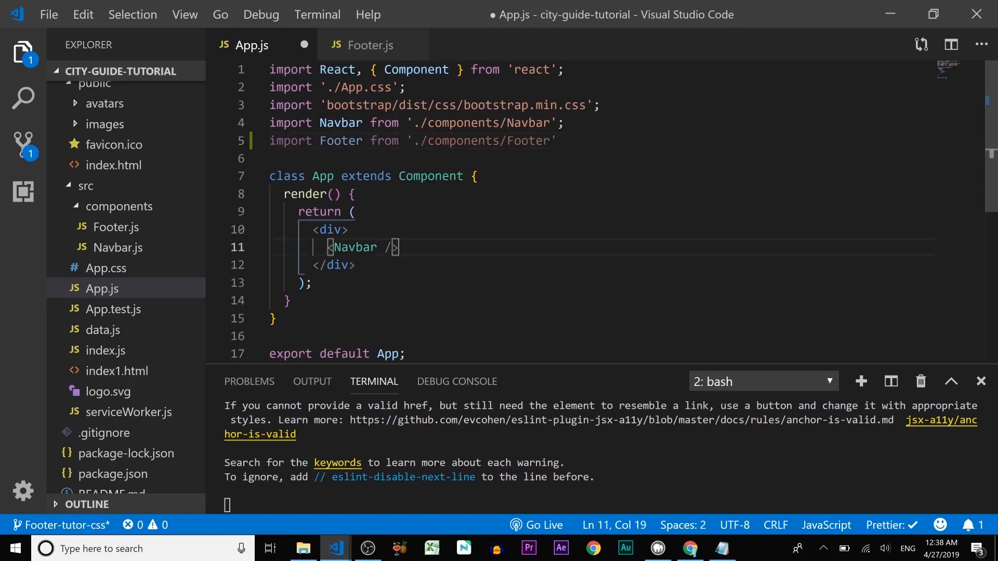
Render <Footer /> below <Navbar /> in App.js and save the file.
key("Enter")
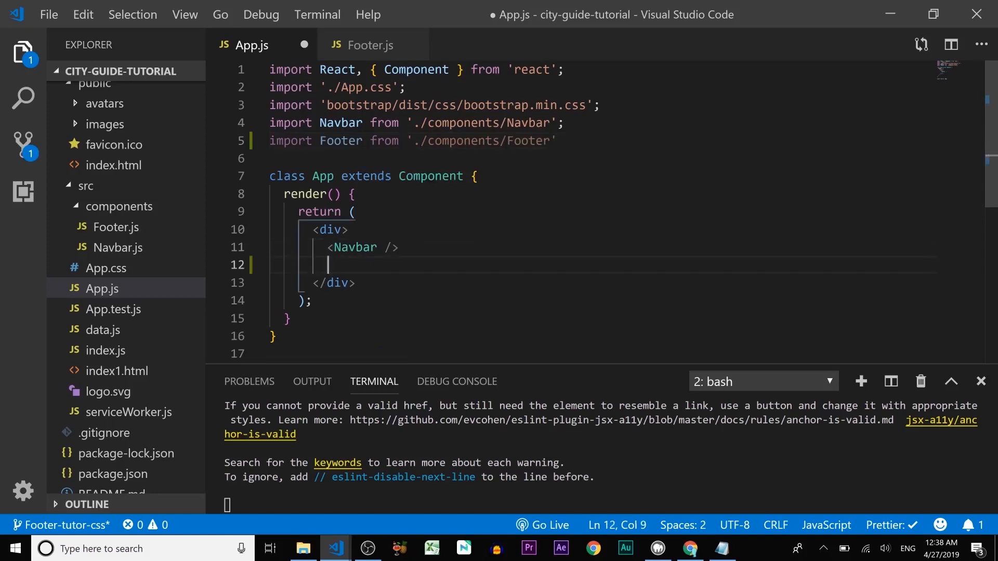
type("Footer")
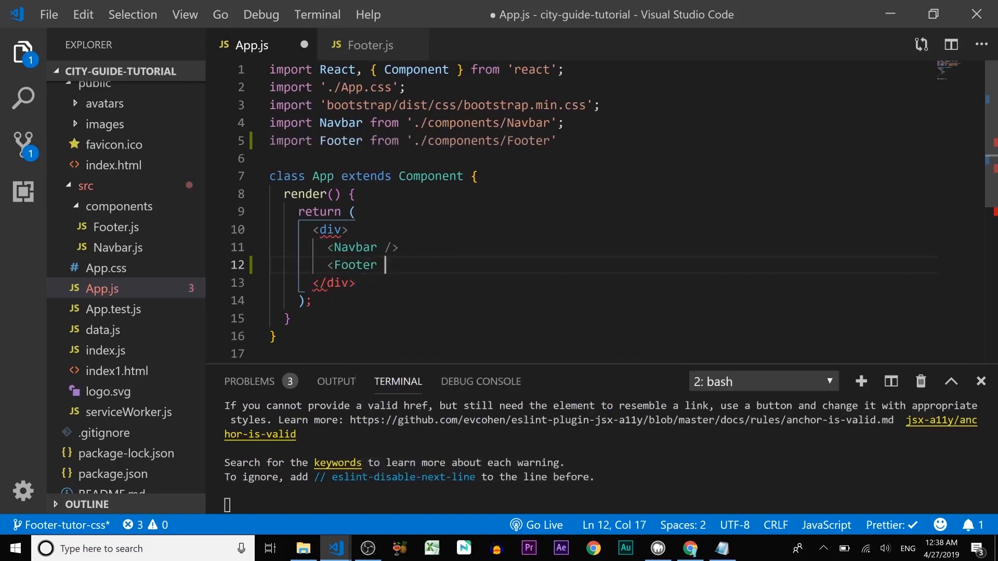
type("/>")
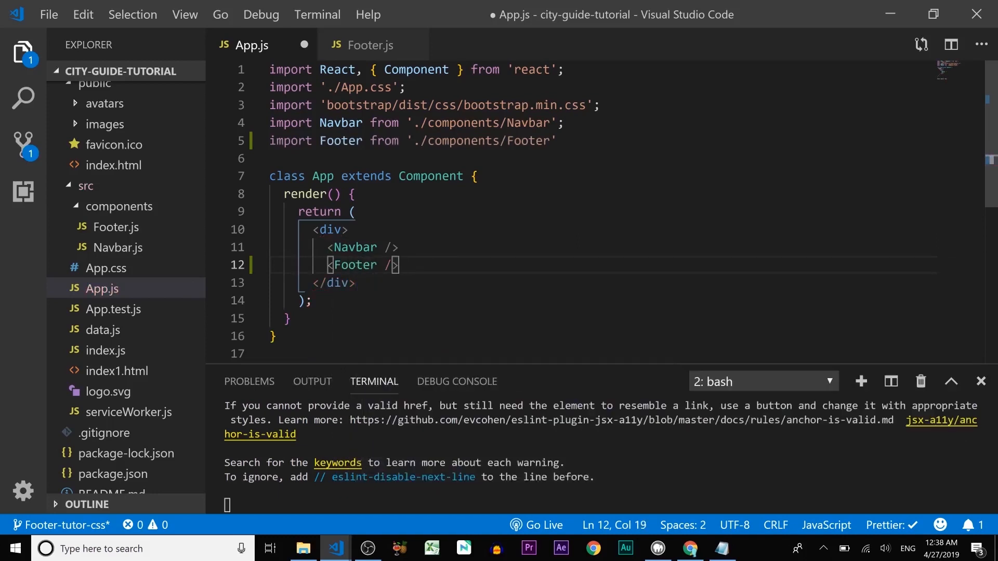
key("ctrl+s")
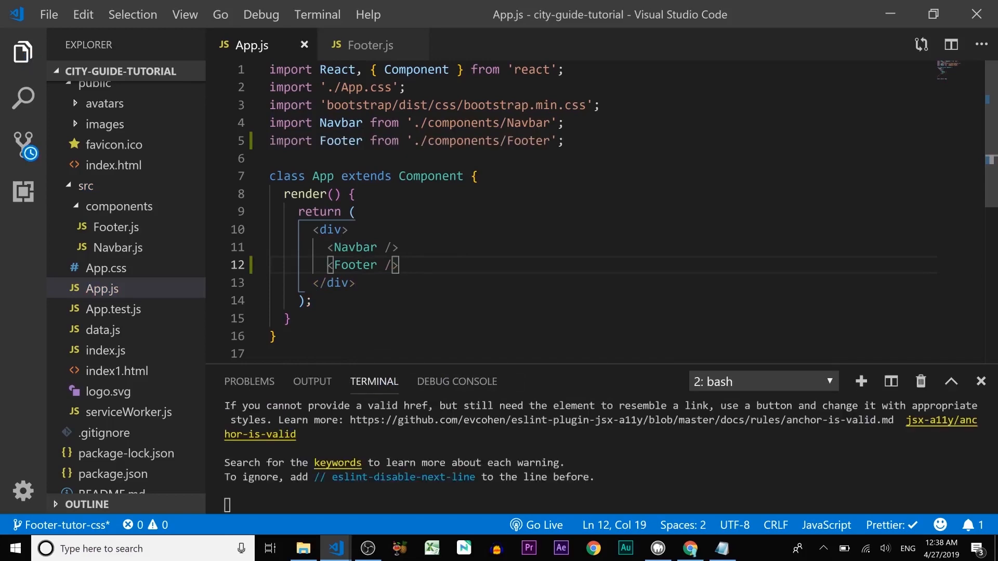
Bring Chrome forward and show the React DevTools components panel with F12.
left_click(689, 548)
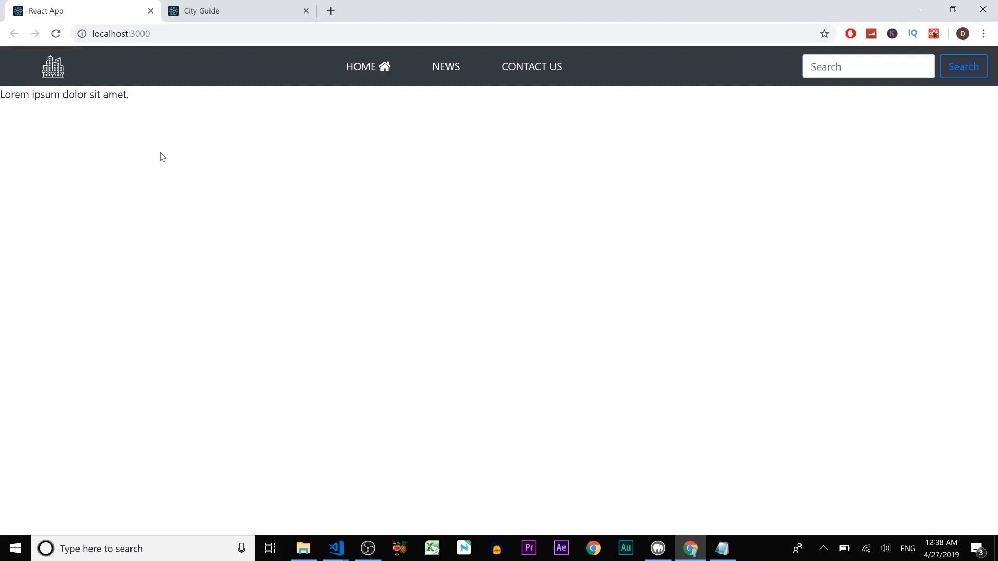
mouse_move(134, 147)
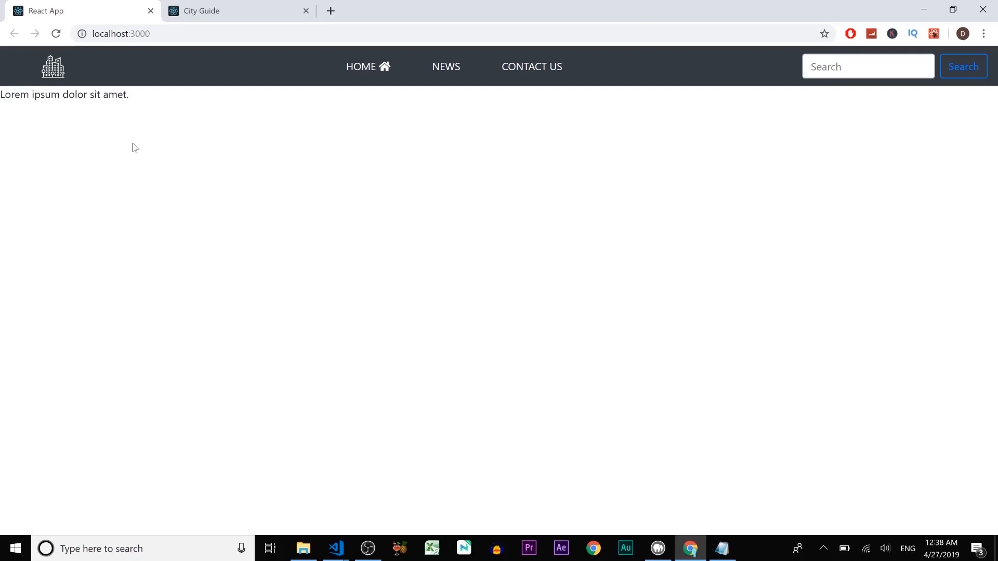
key("F12")
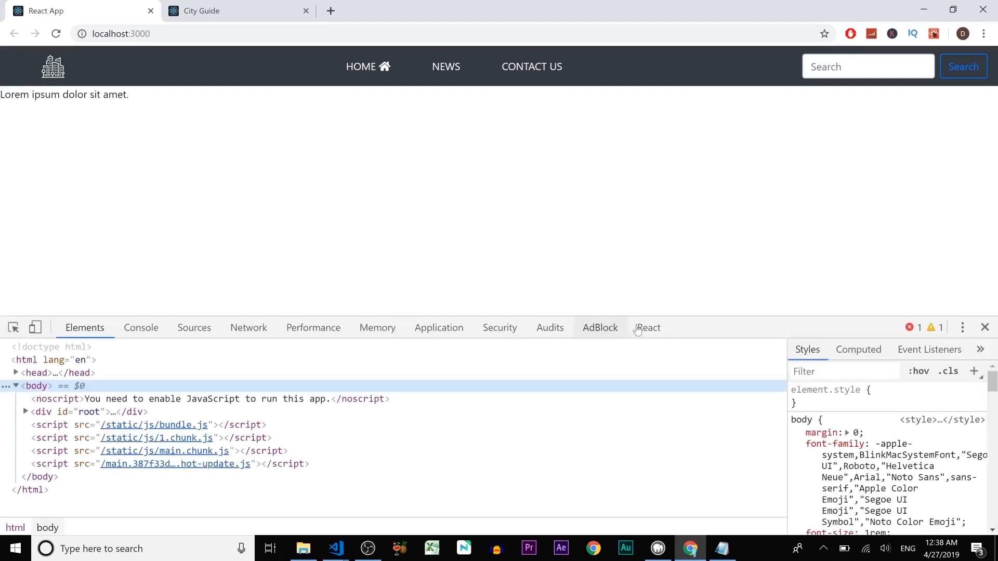
left_click(647, 327)
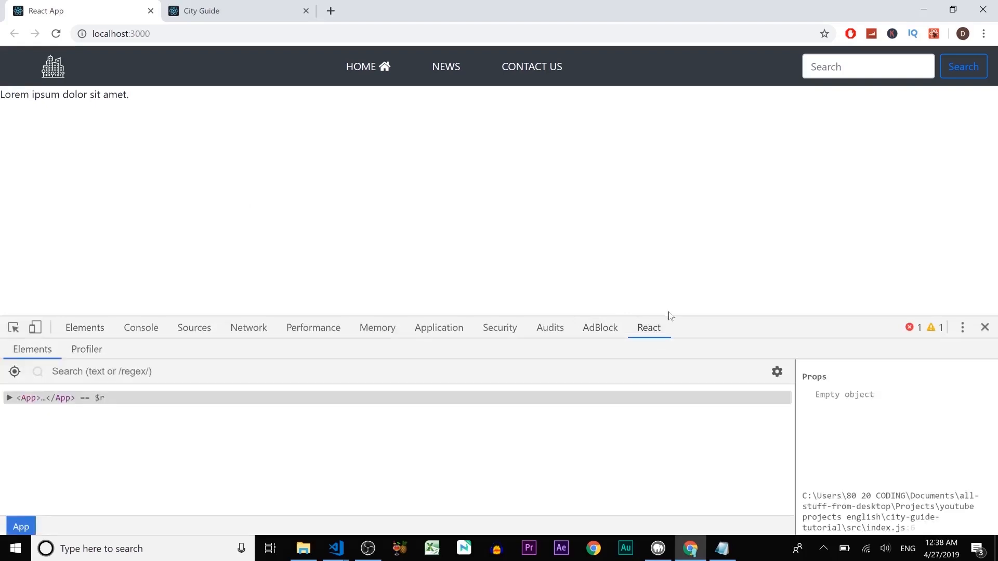
mouse_move(985, 32)
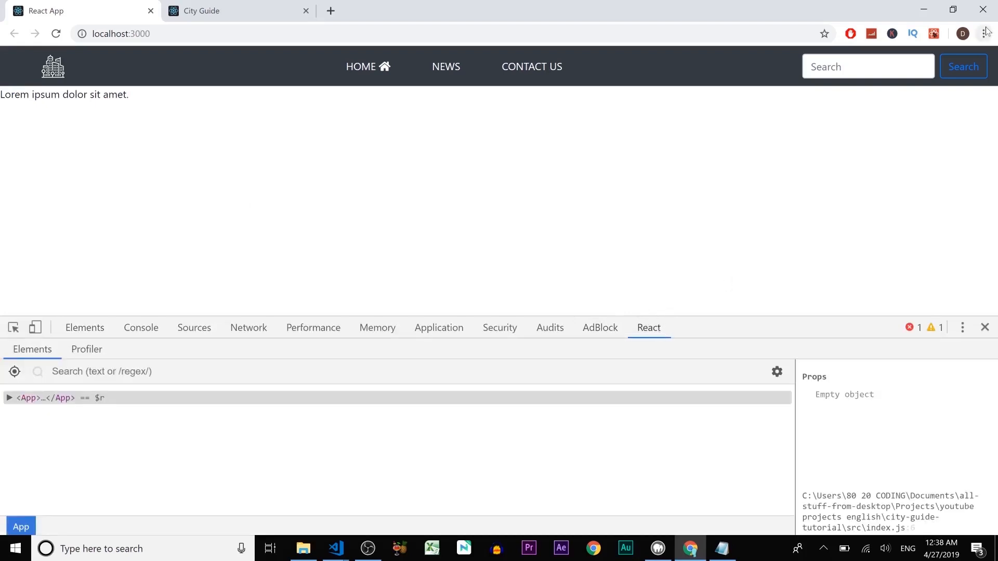
Check the Extensions page via More tools, then expand the App node to reveal Navbar and Footer.
left_click(985, 33)
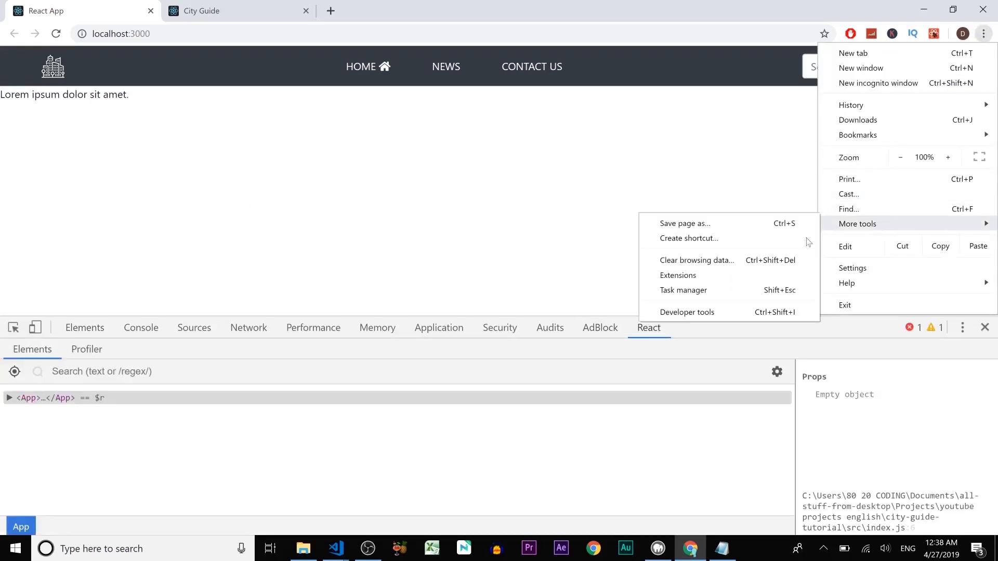
left_click(678, 275)
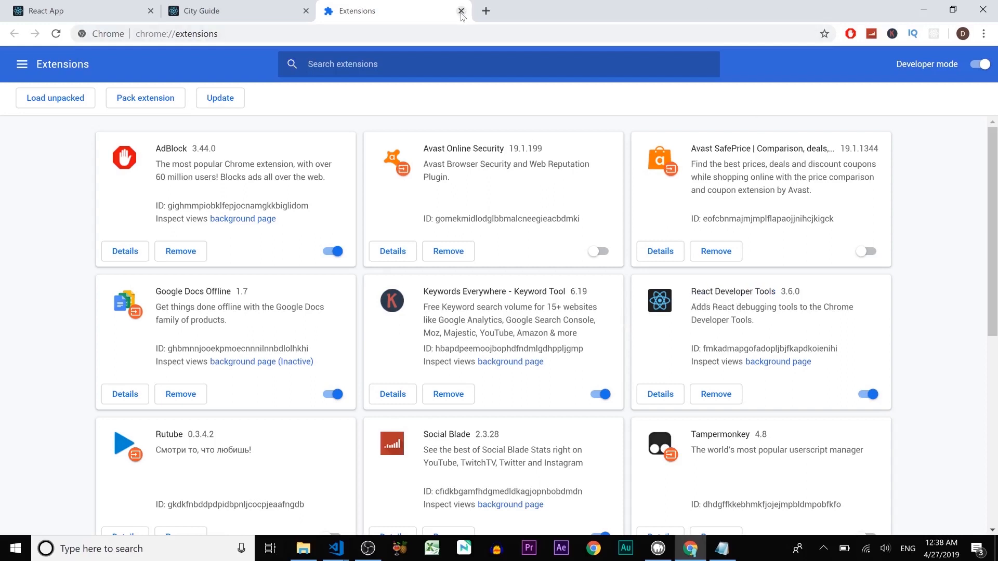
left_click(460, 10)
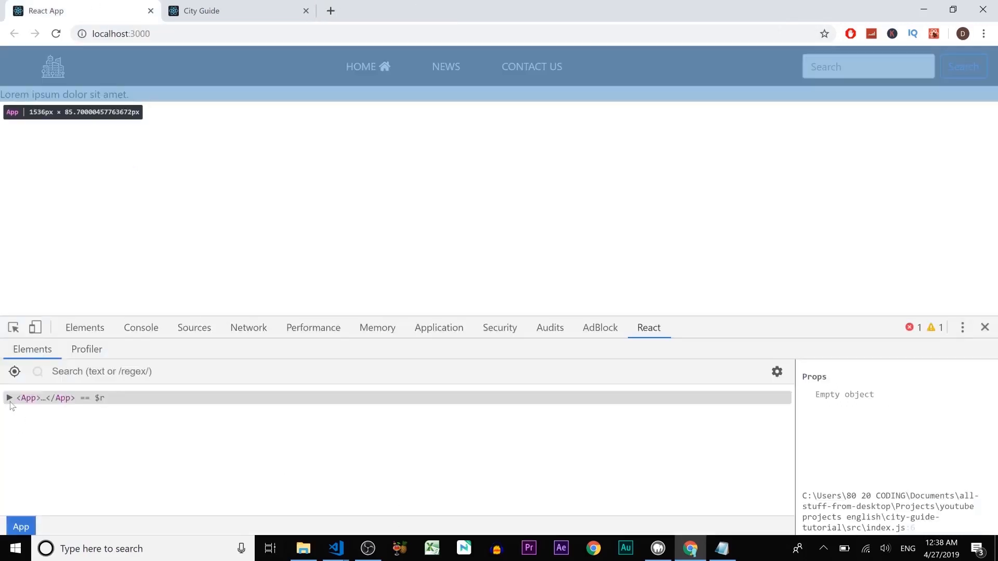
left_click(9, 398)
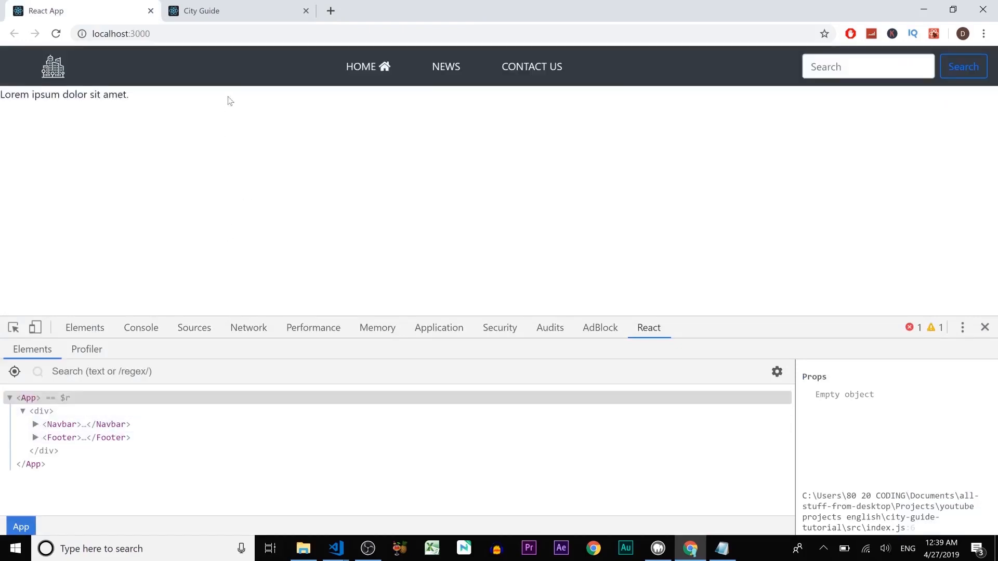
left_click(219, 11)
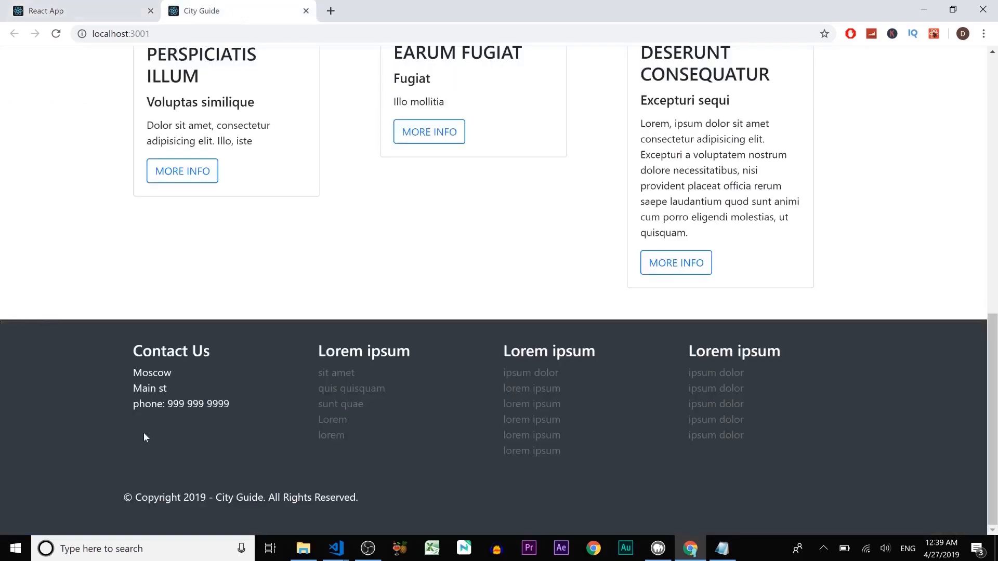
mouse_move(855, 359)
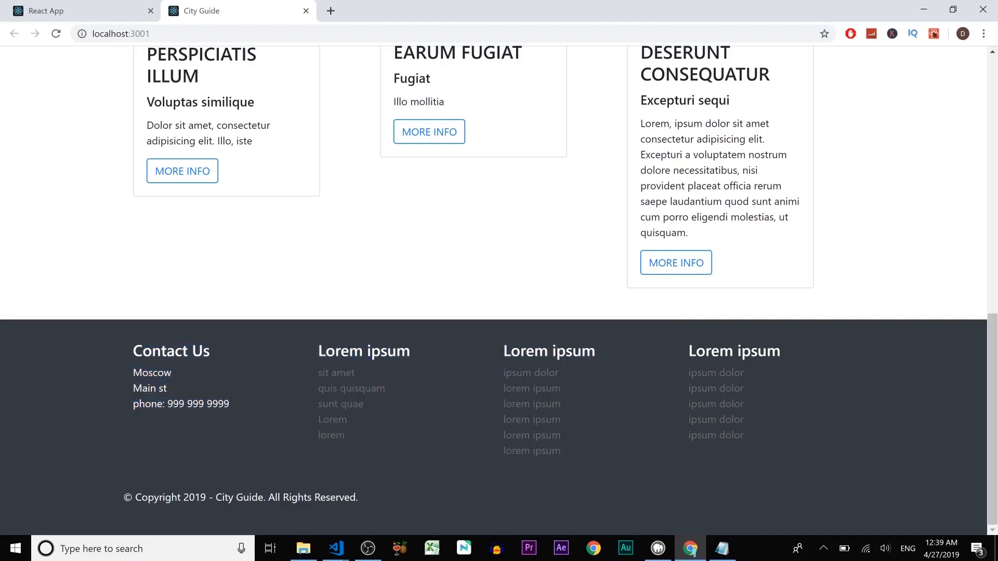
mouse_move(231, 395)
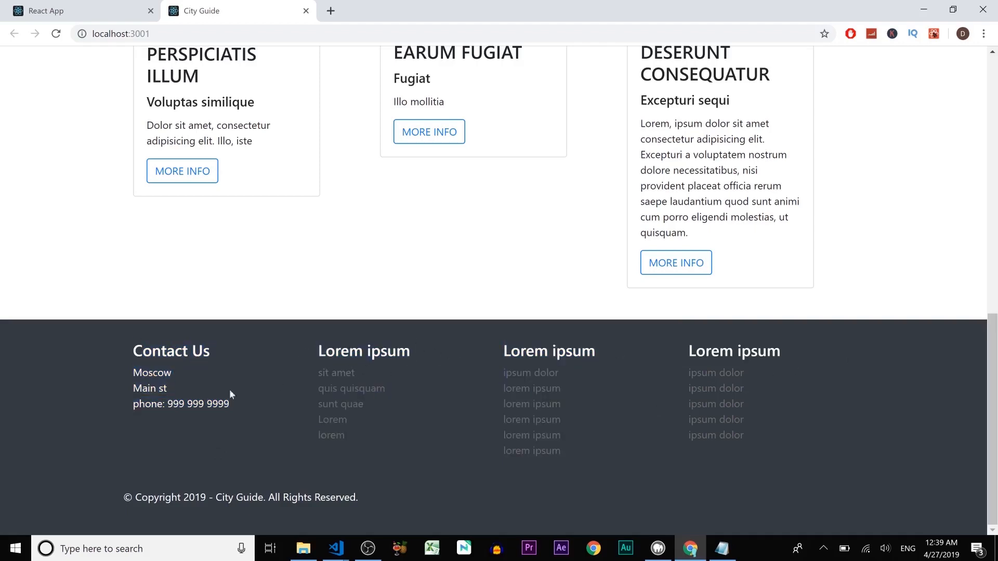
mouse_move(404, 450)
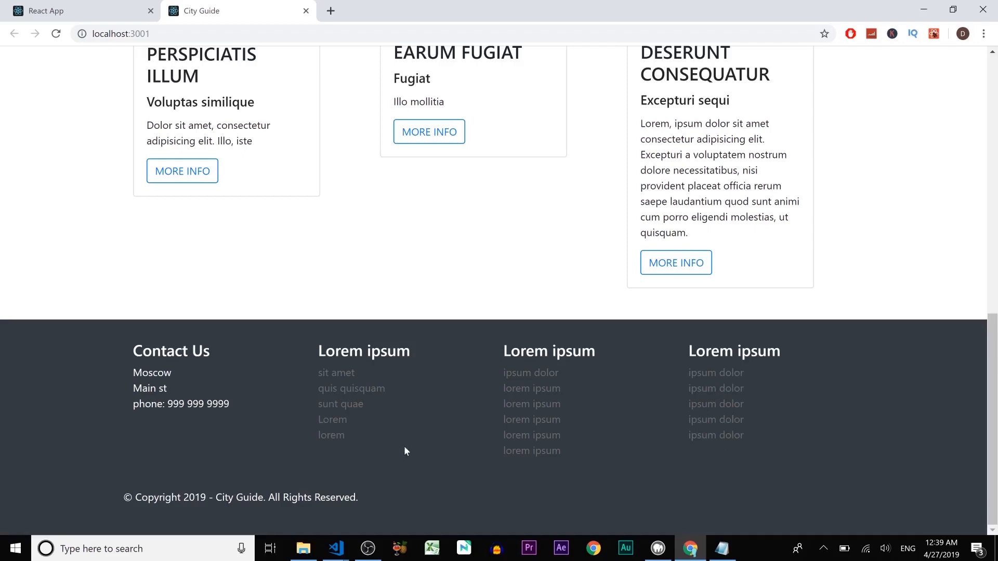
mouse_move(425, 443)
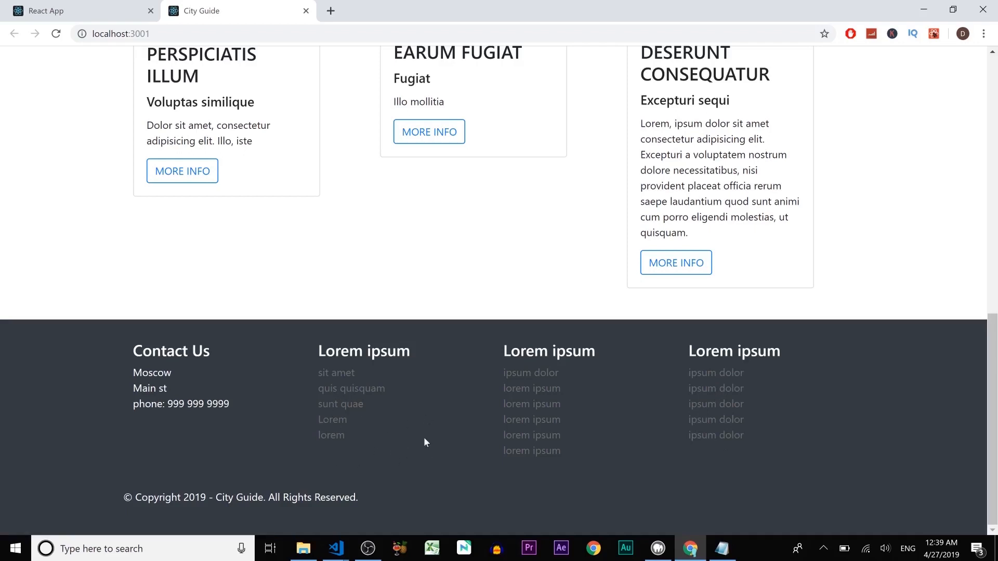
mouse_move(462, 405)
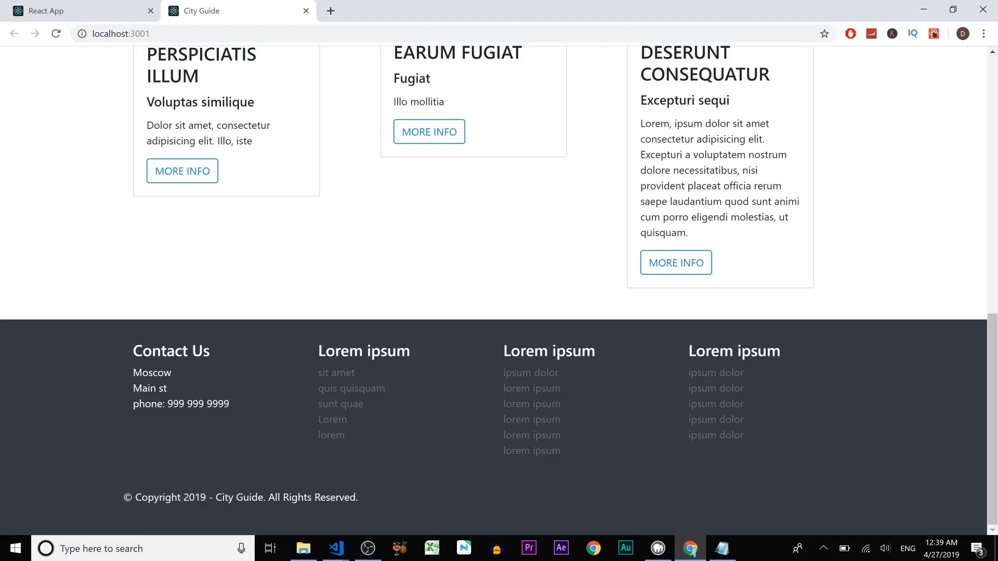
mouse_move(86, 7)
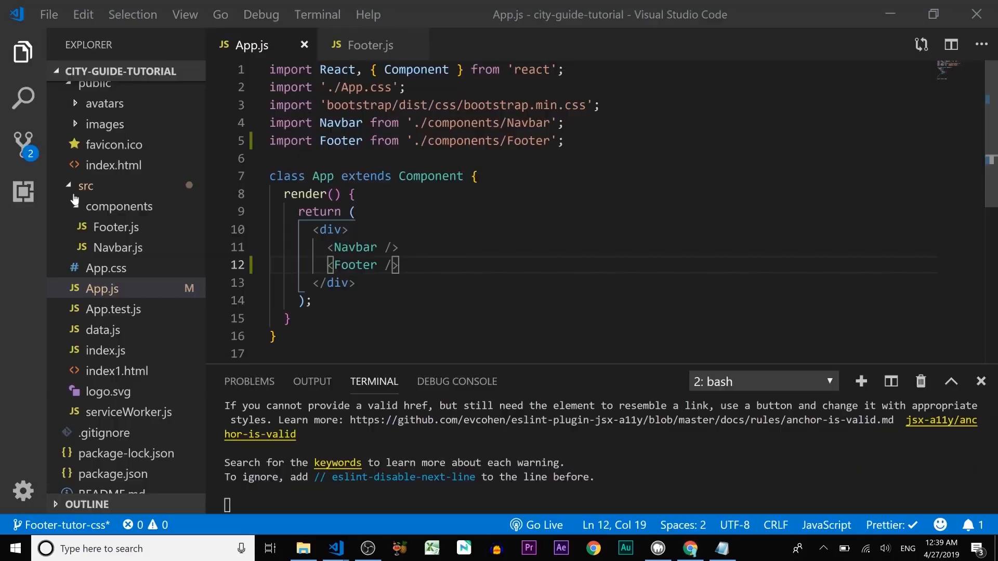
Replace the lorem placeholder in Footer.js with a main-footer div inside a parenthesised return.
left_click(364, 45)
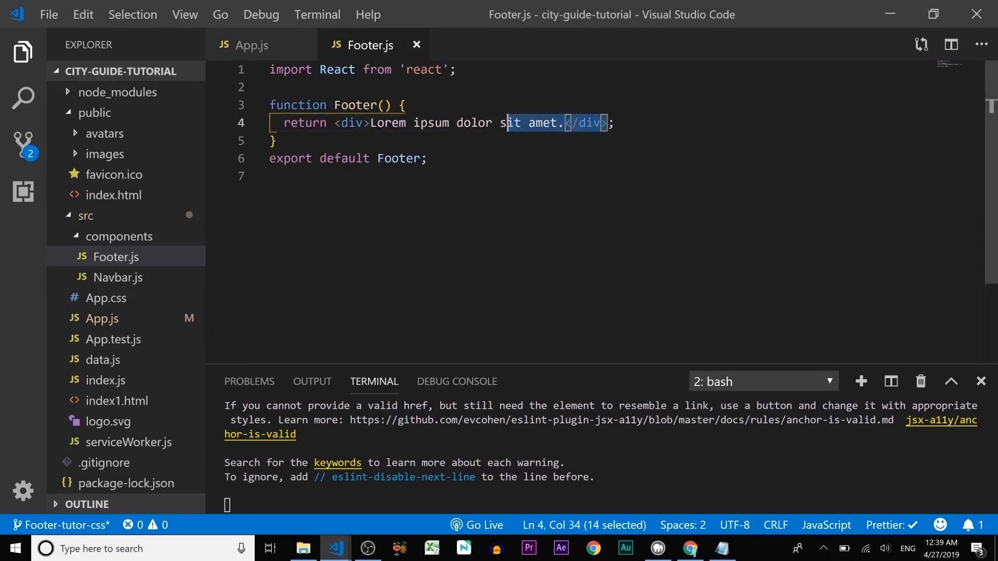
key("Delete")
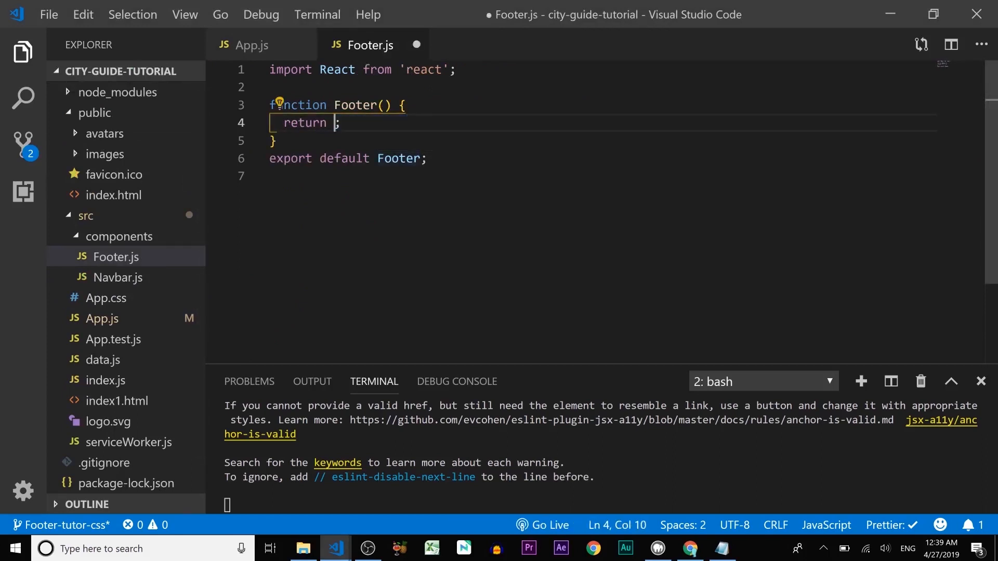
type("(")
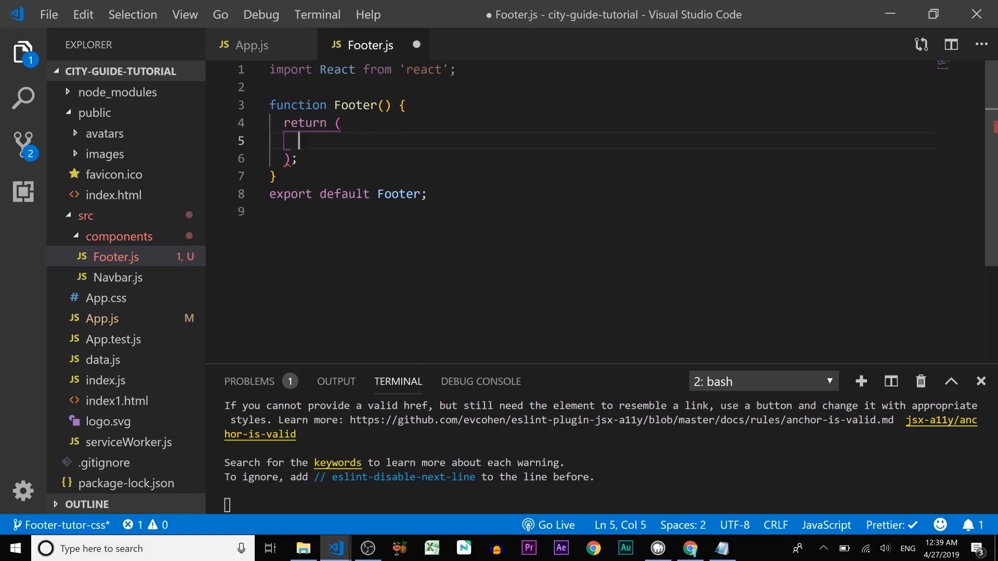
type(".")
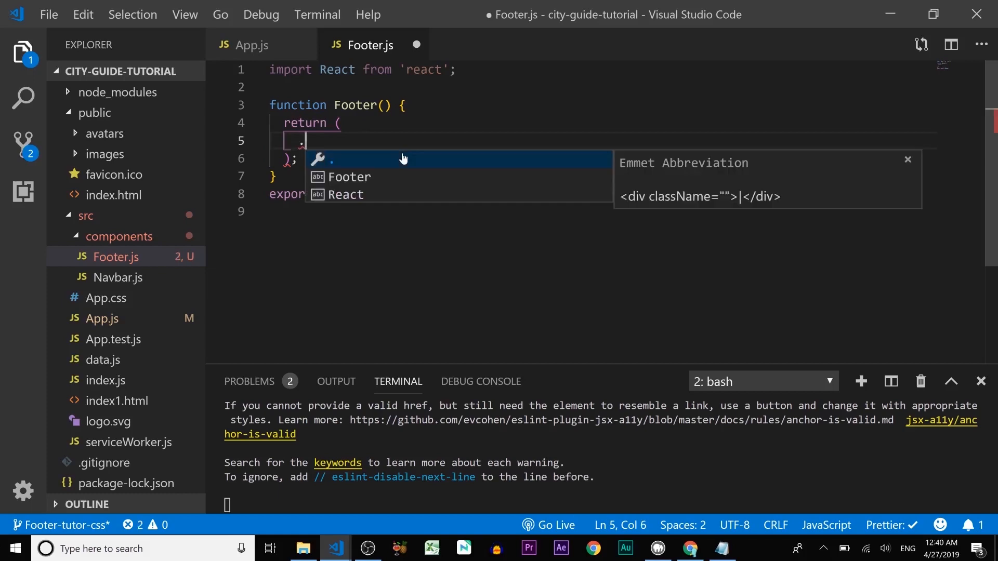
type("main")
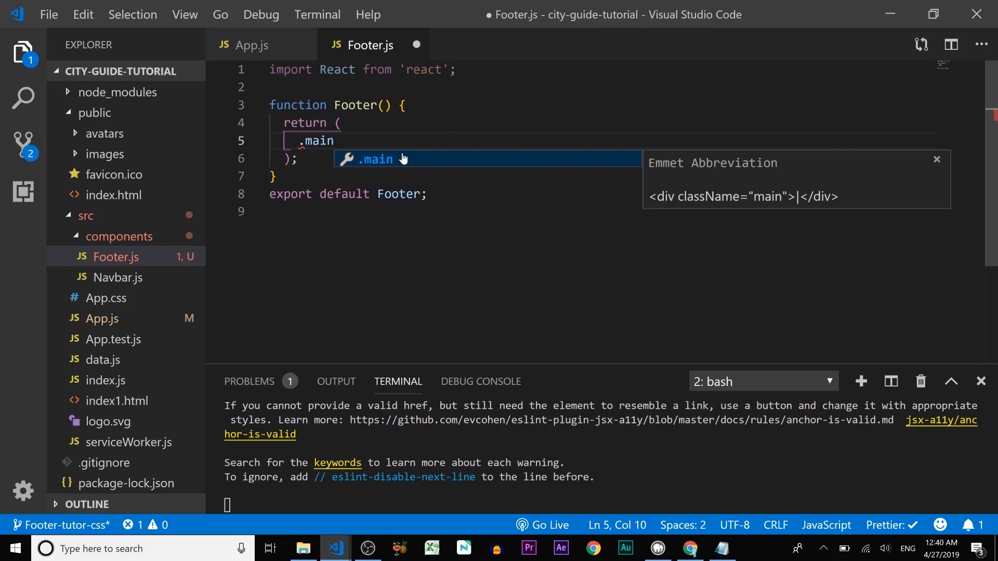
type("-footer\"></div>")
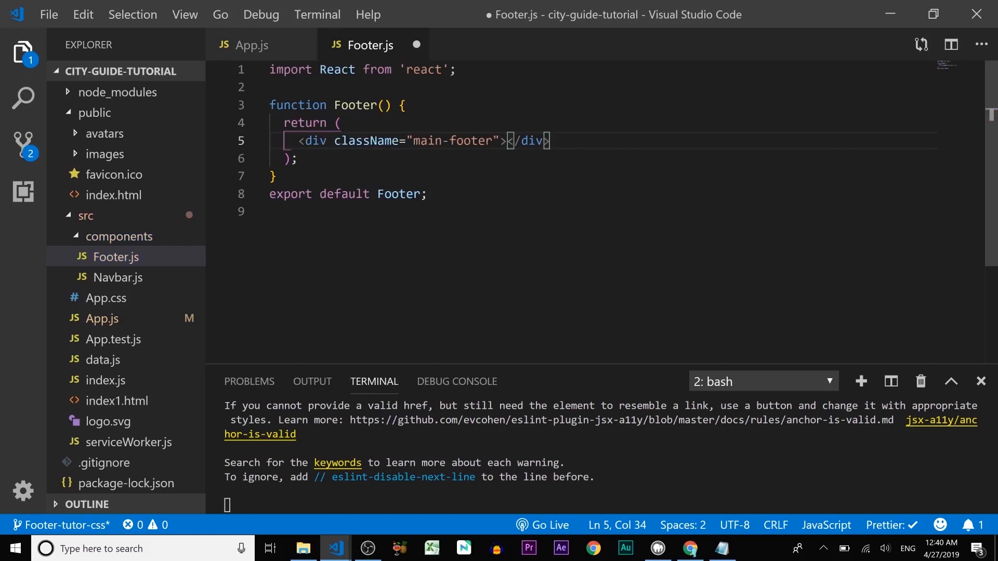
Nest a container div and a row div inside the main-footer div via Emmet.
double_click(450, 140)
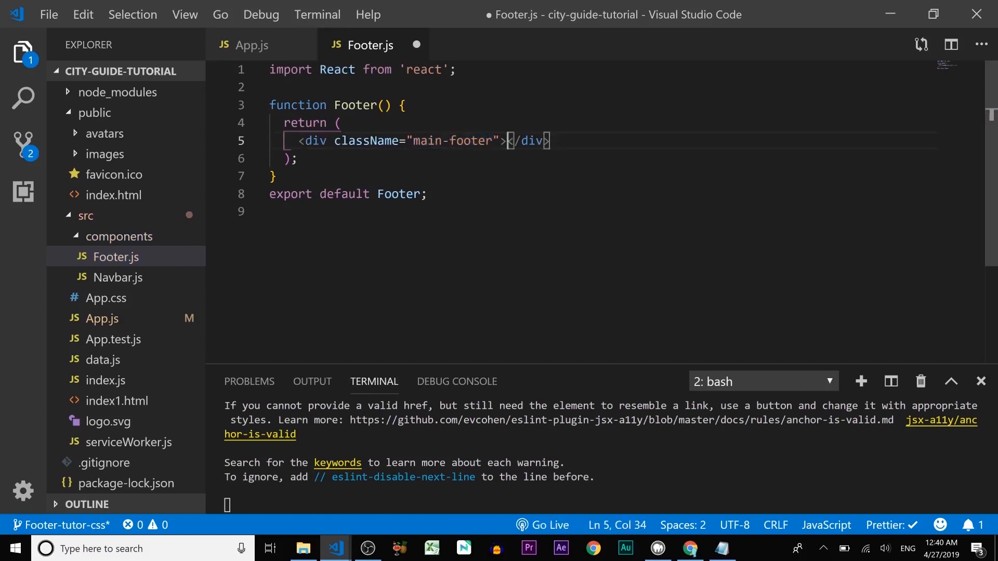
key("Enter")
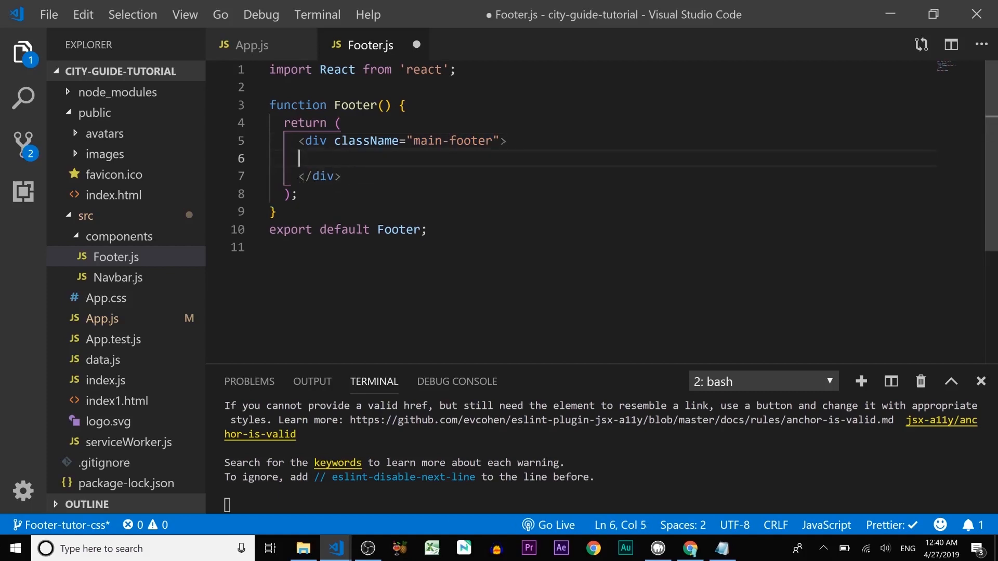
type(".con")
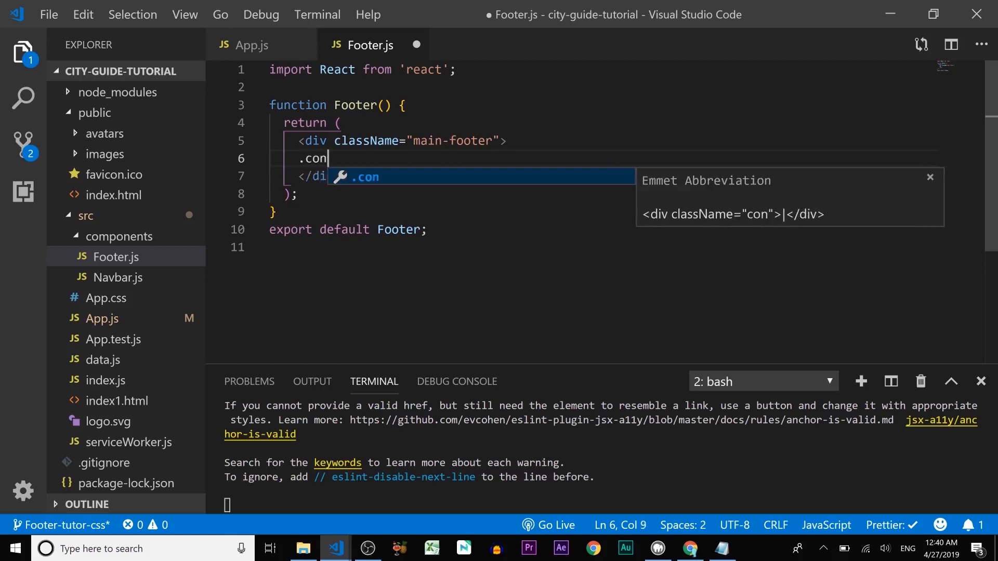
type("tainer\"></div>")
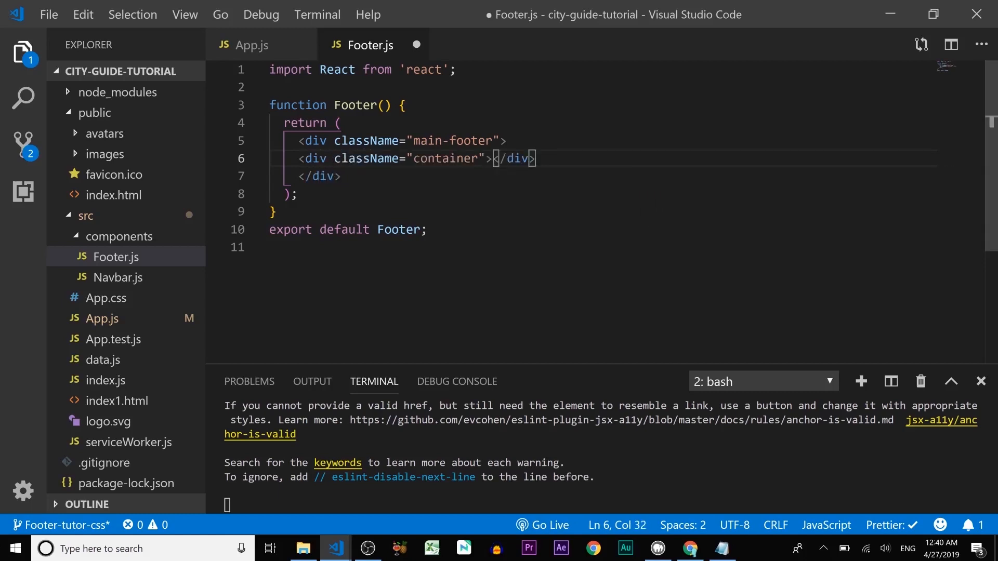
key("Enter")
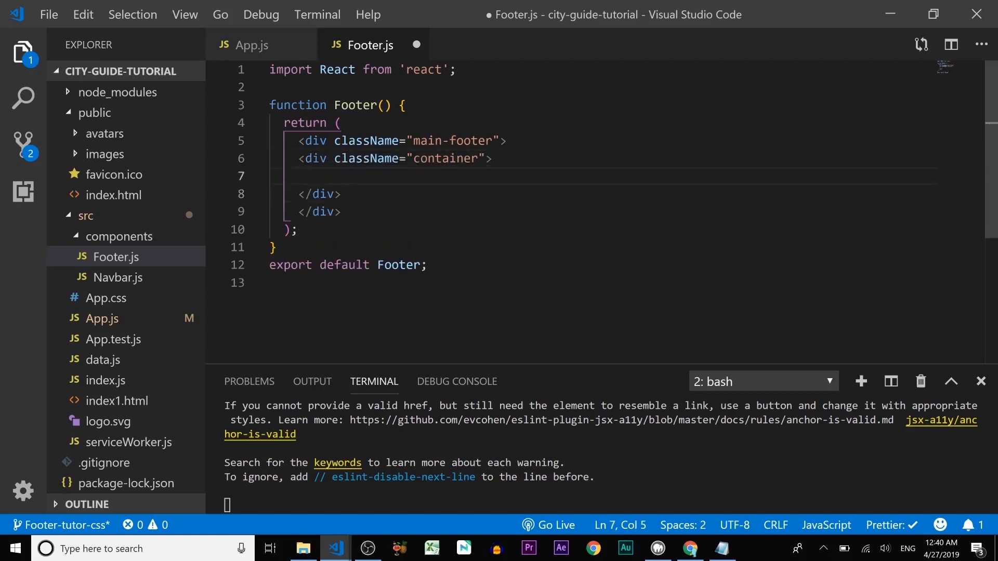
type(".")
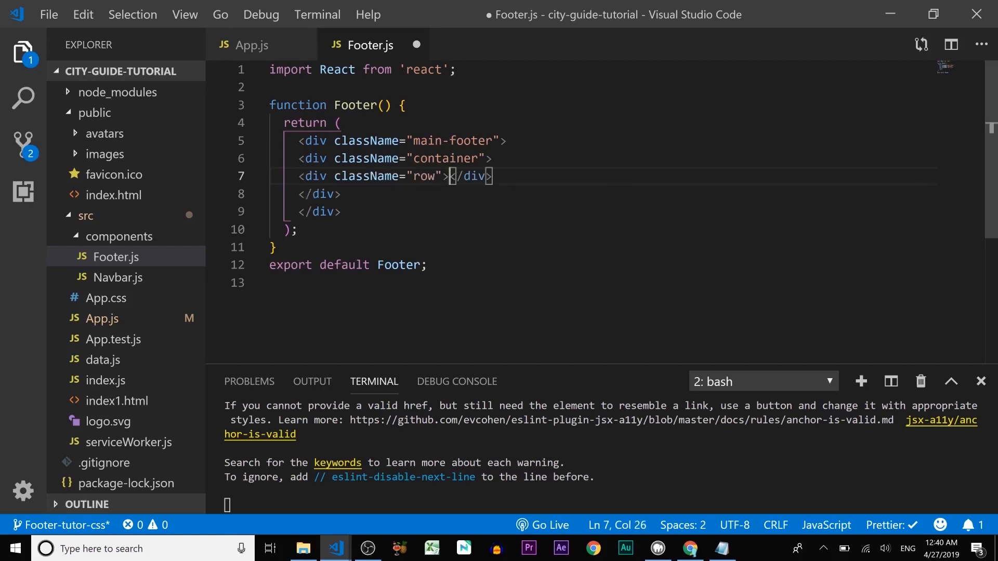
key("enter")
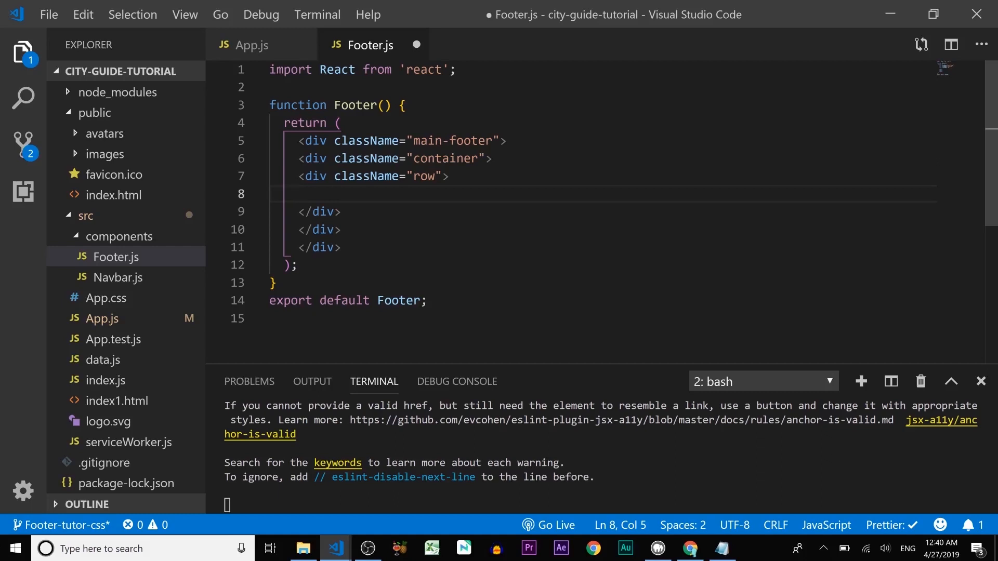
Add a Column 1 comment and a col-md-3 col-sm column div inside the row.
type("Column 1 */}")
type(".")
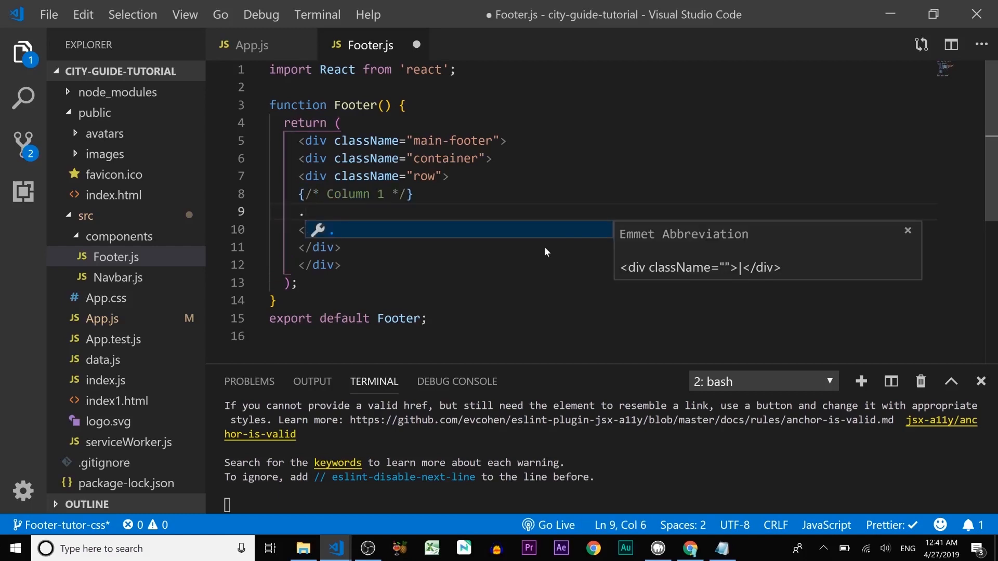
type("col-")
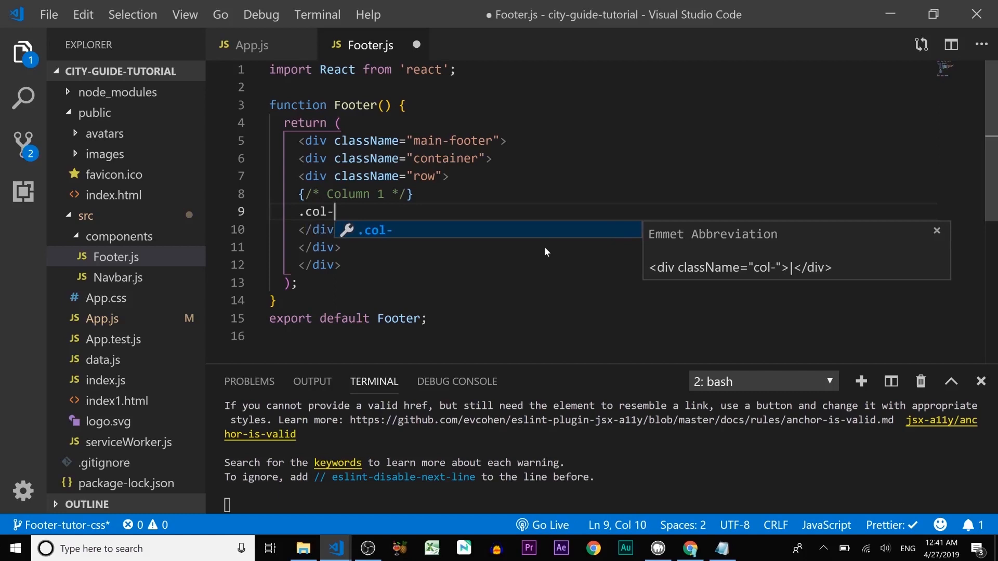
type("md-")
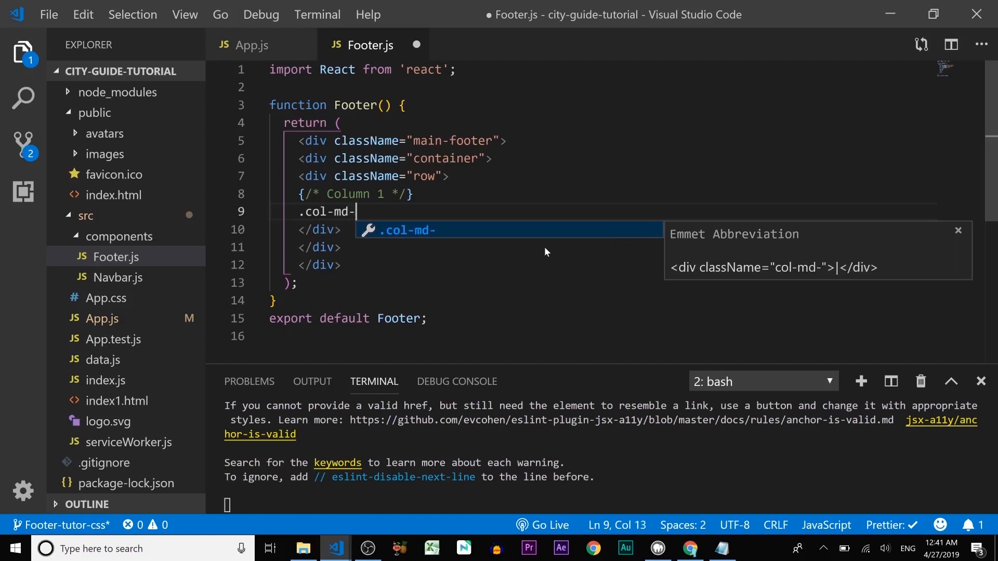
type("3")
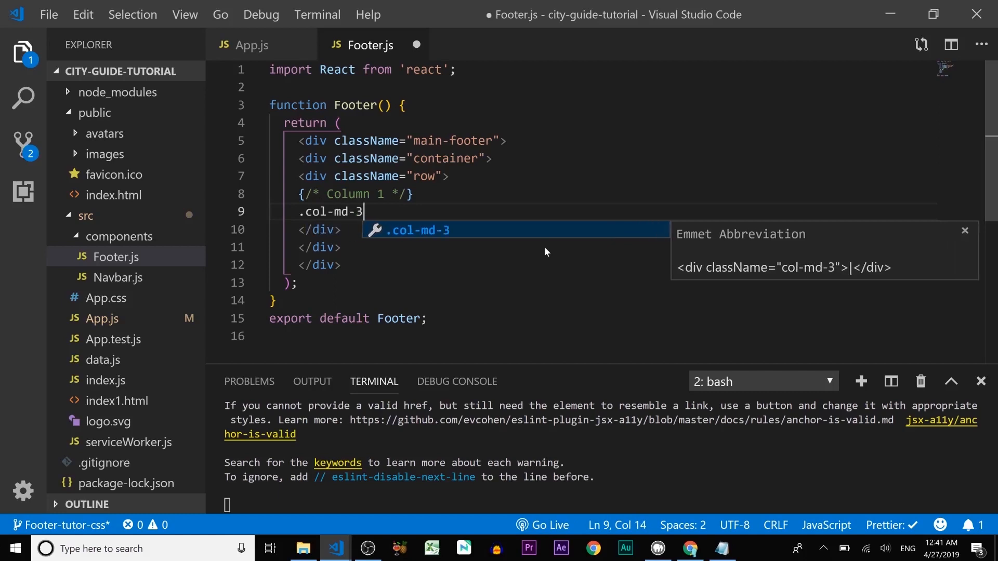
type(".col")
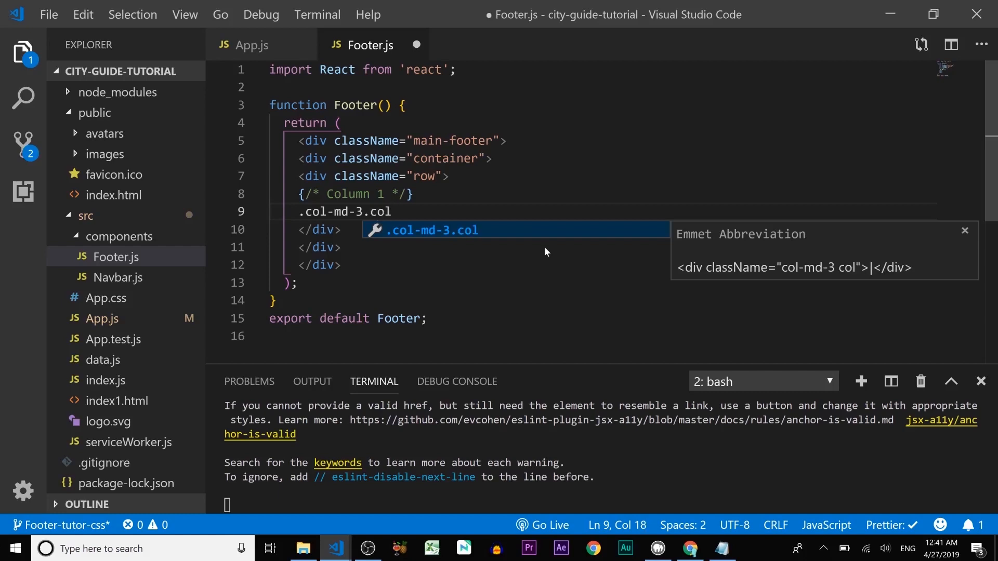
type("-sm")
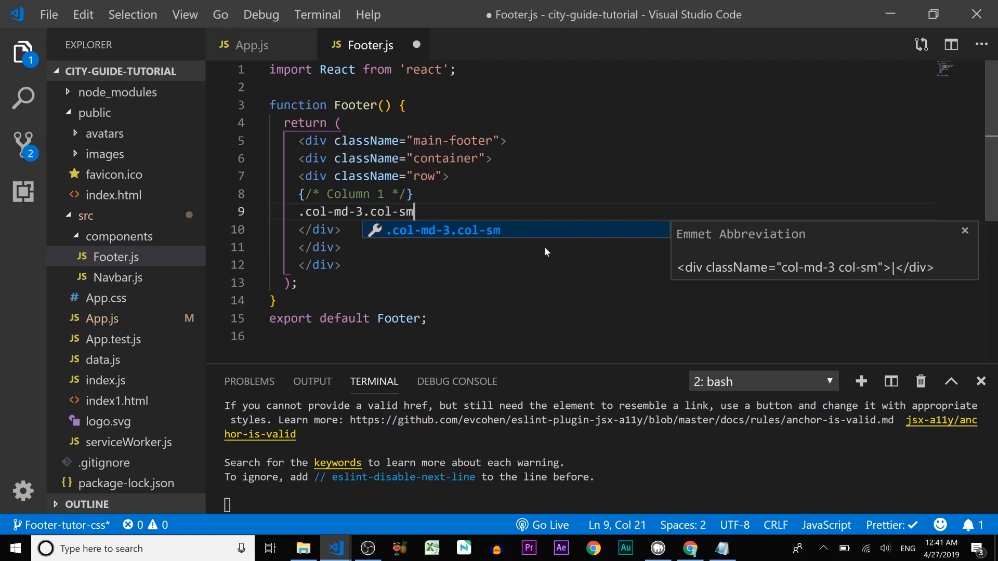
type("-6\"></div>")
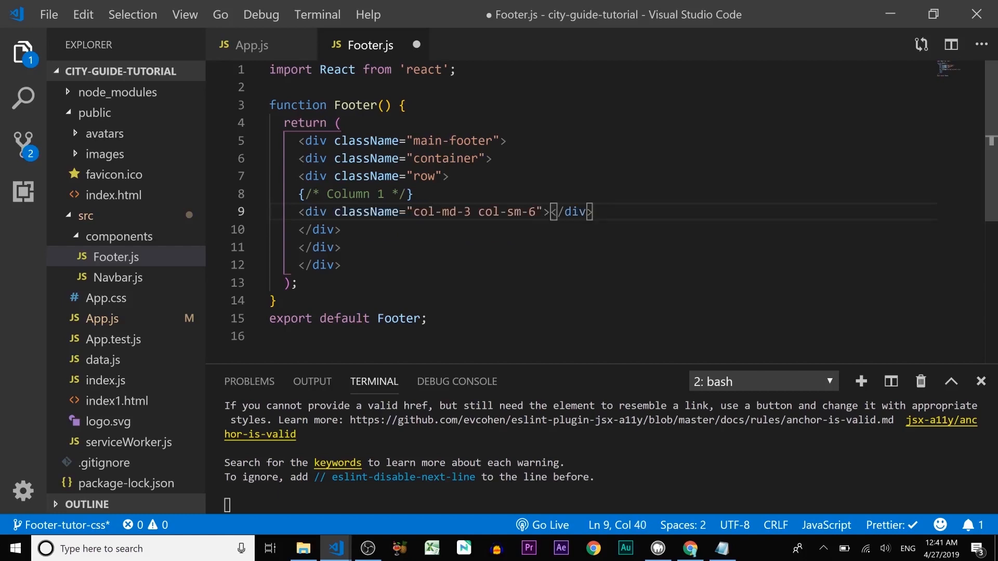
key("Enter")
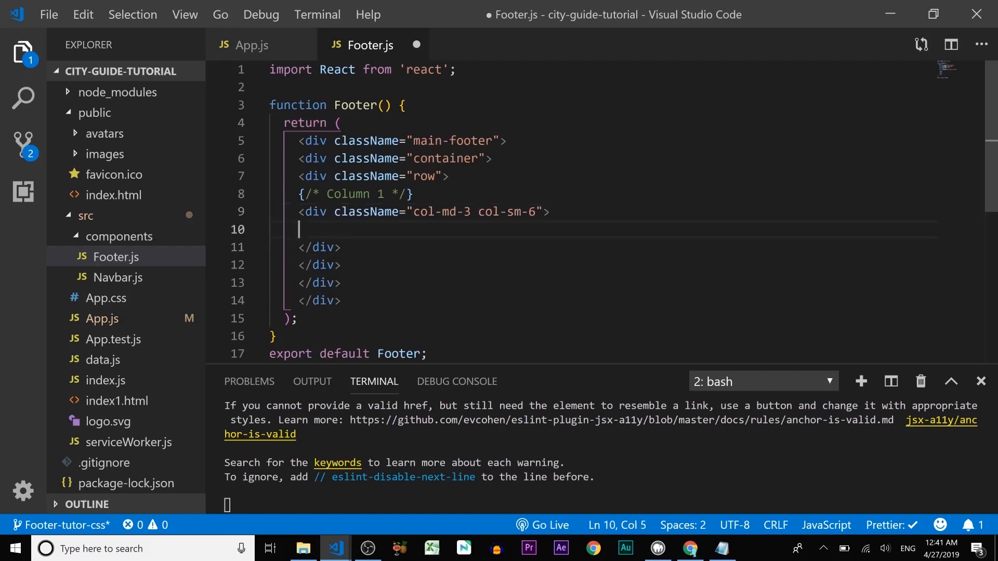
Fill the column with a Lorem ipsum h4 and a four-item Lorem ipsum list, save, and view it in Chrome.
type("h4")
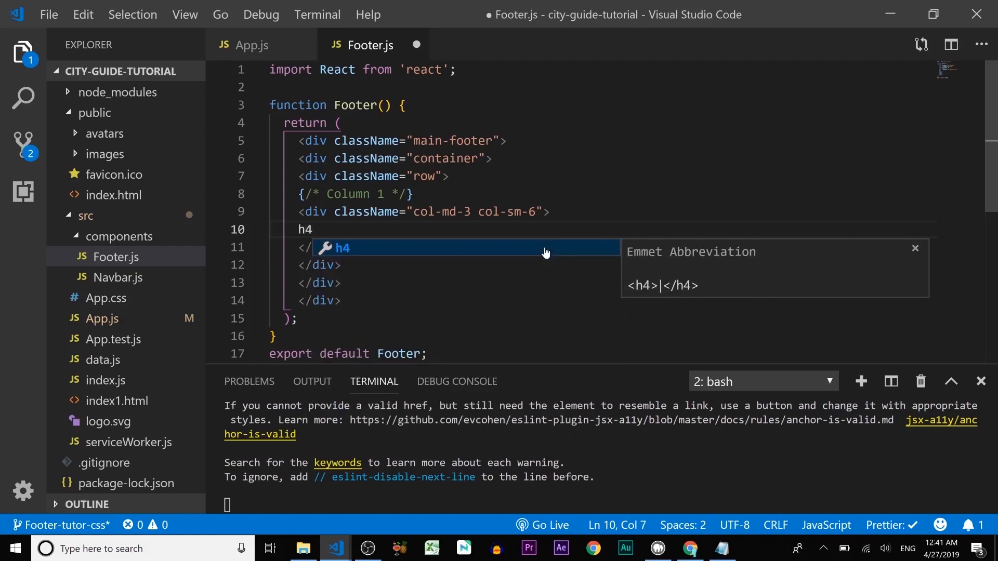
type("lo")
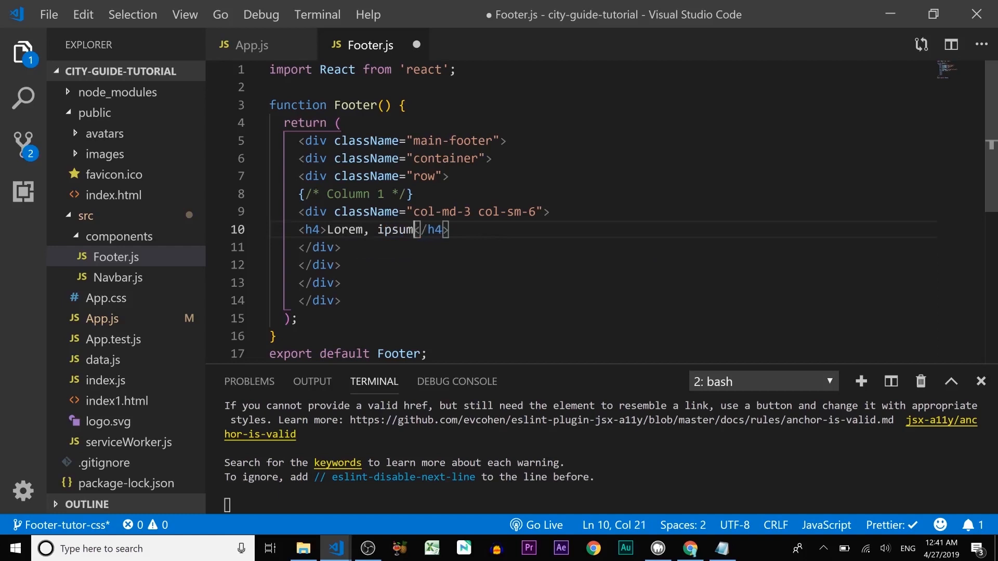
key("Backspace")
type("<ul></ul>")
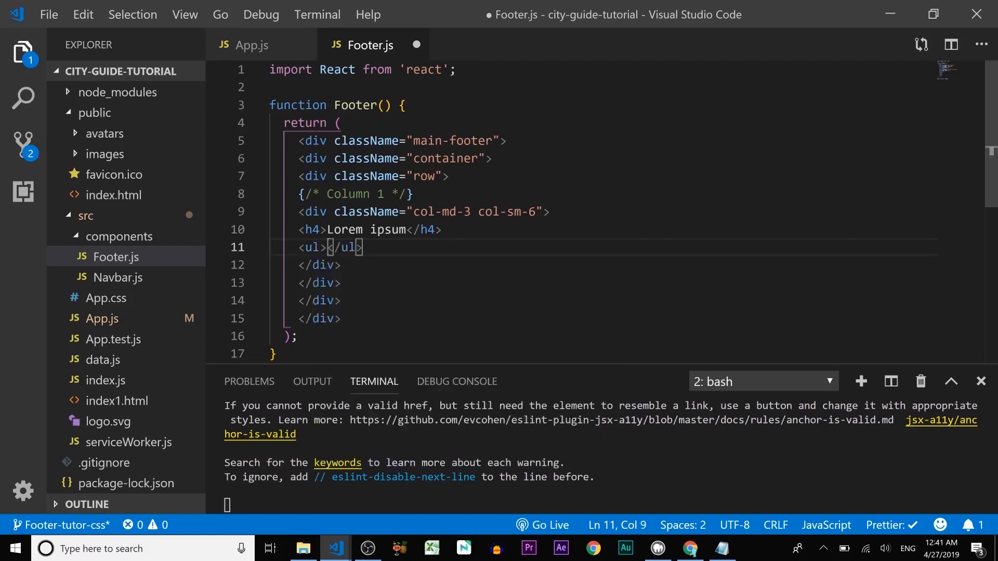
type("li></li>")
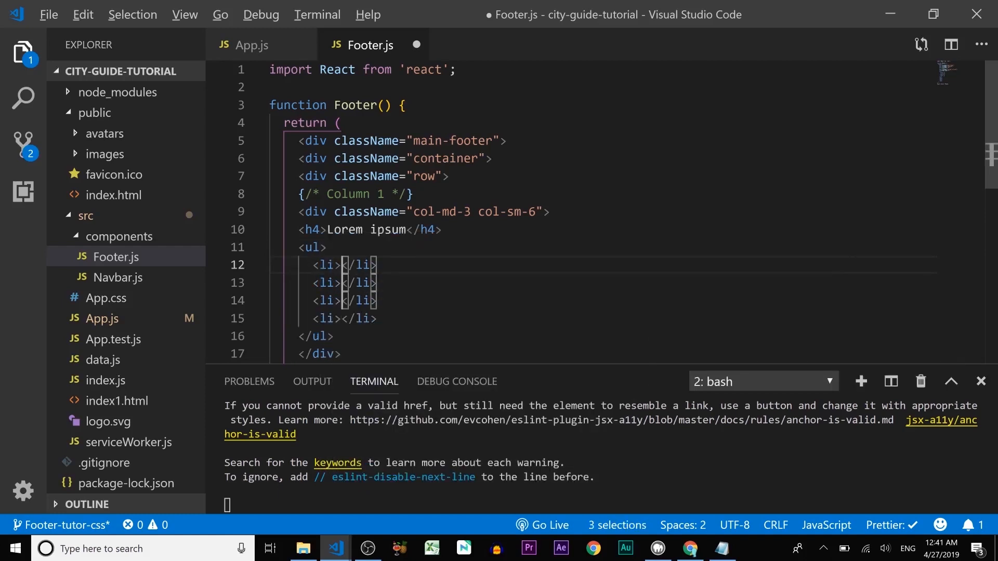
type("lorem2")
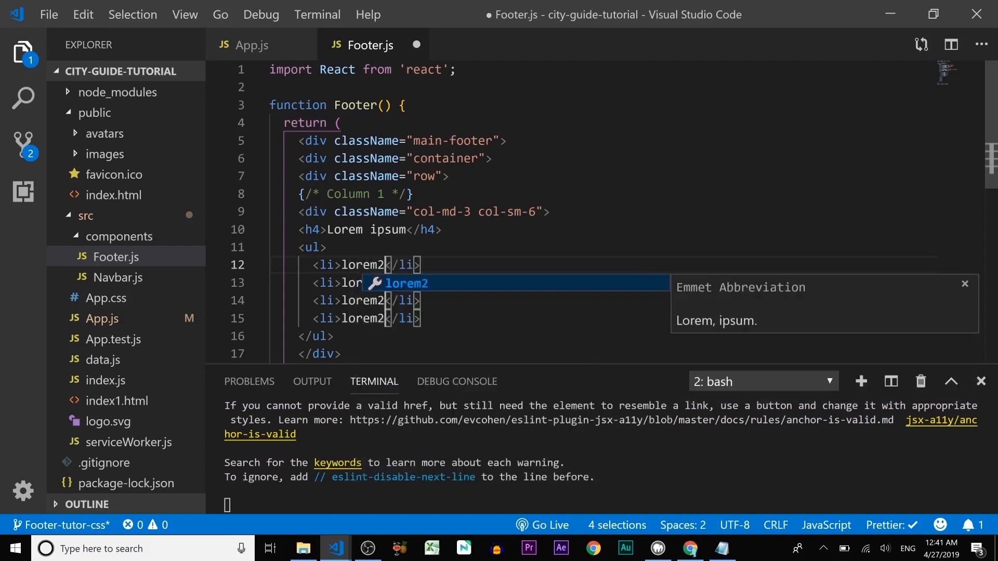
key("Enter")
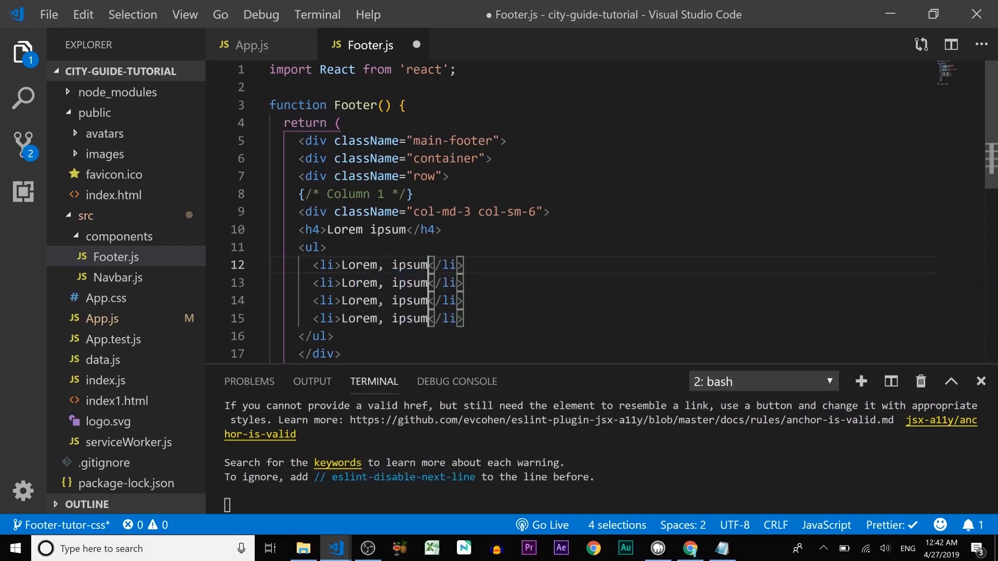
key("Backspace")
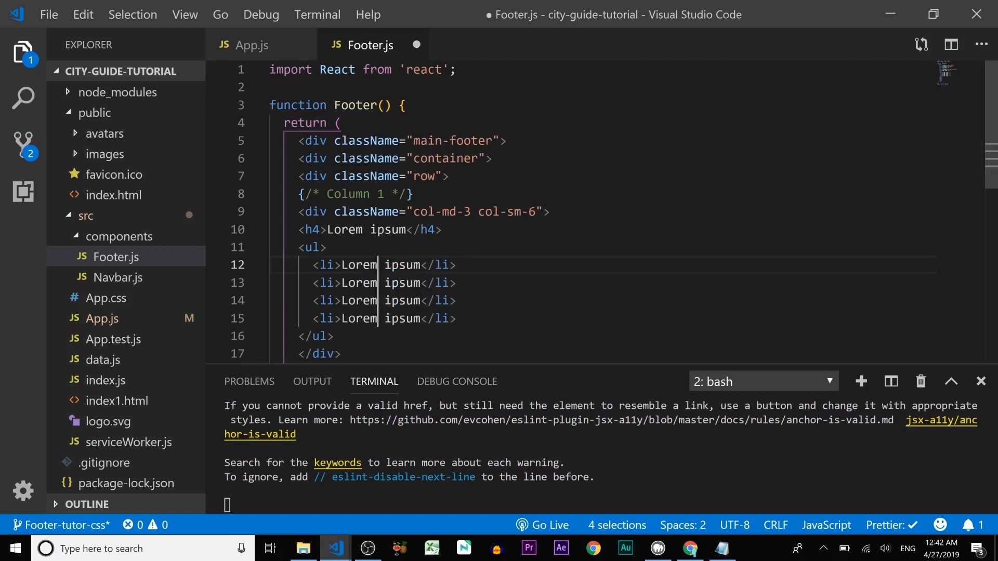
key("ctrl+s")
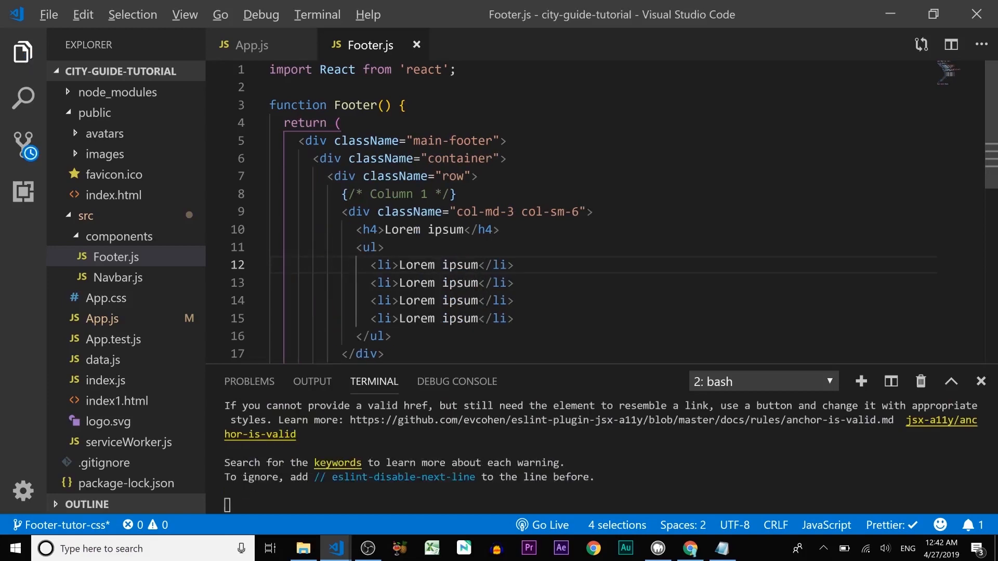
left_click(689, 548)
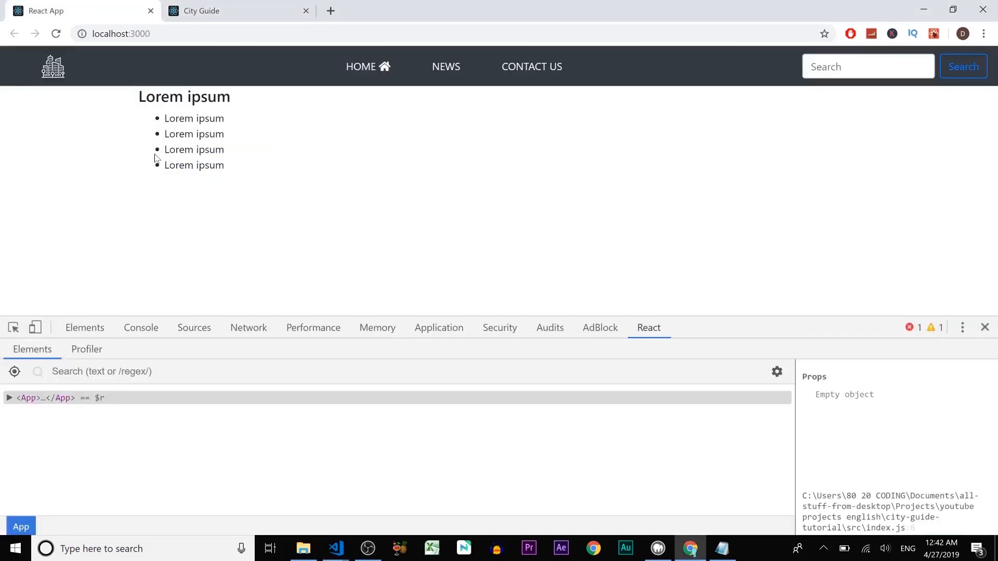
Give the column's ul the className "list-unstyled" so its items render without bullets.
left_click(336, 548)
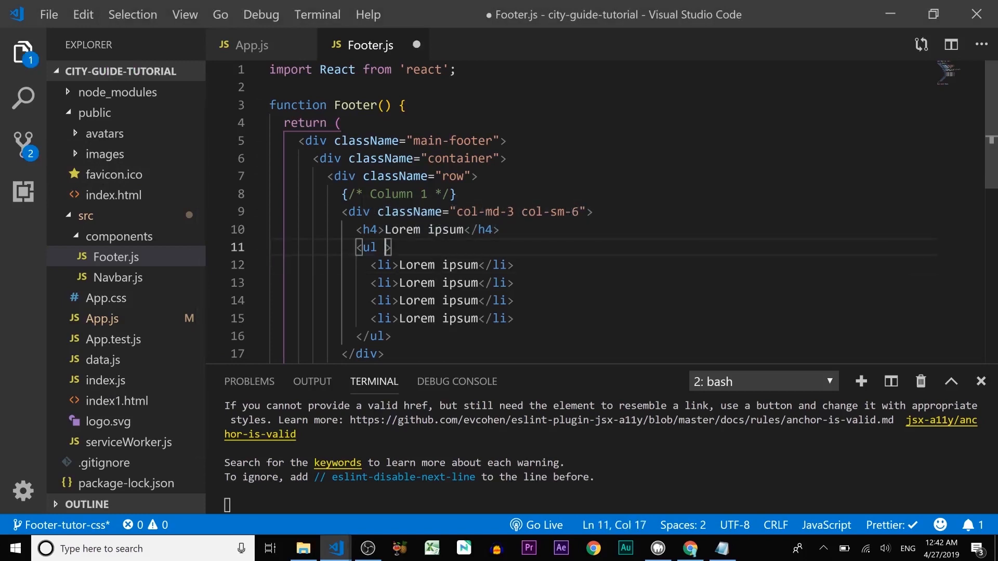
type("className=\"")
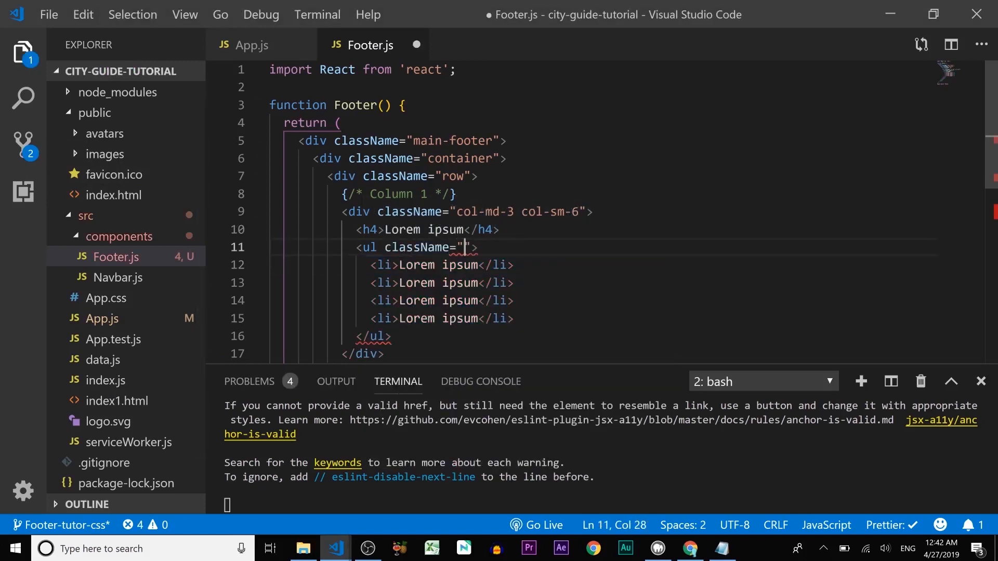
type("l")
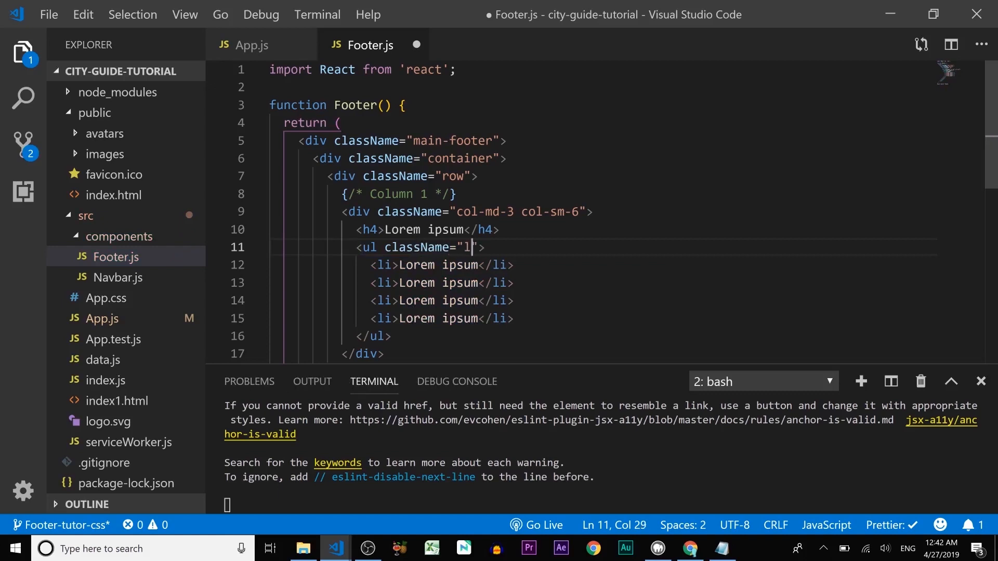
type("ist-u")
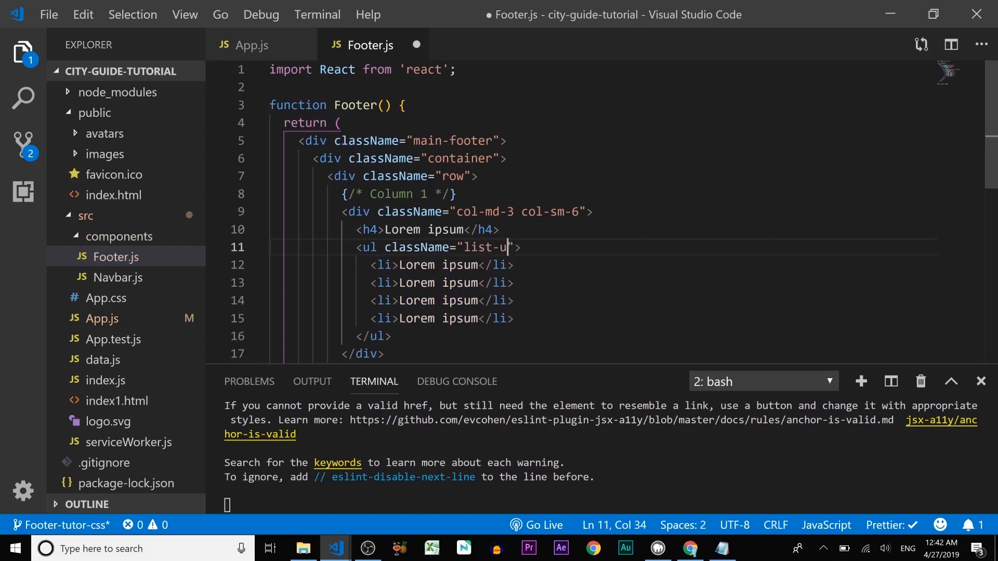
type("nstyled")
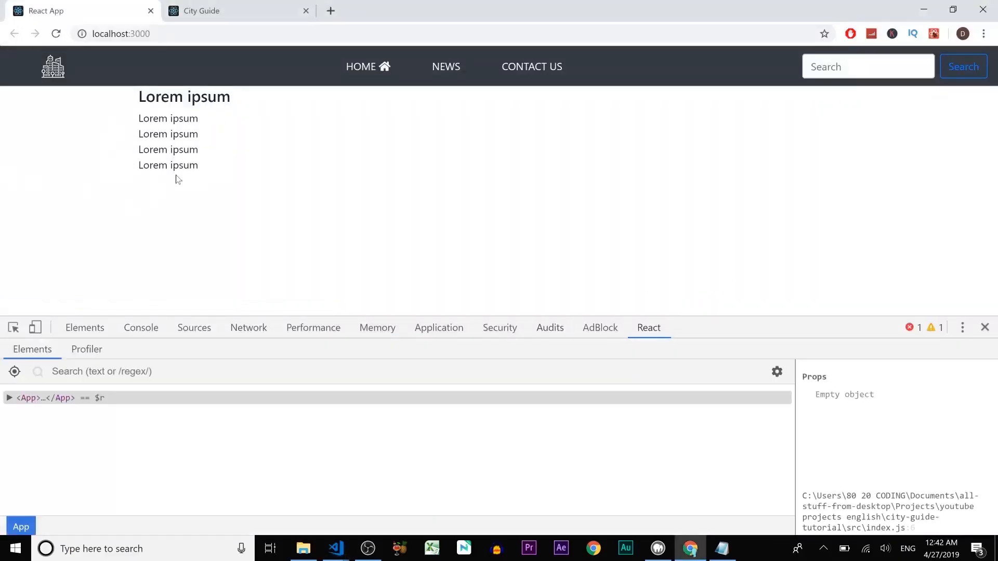
left_click(336, 549)
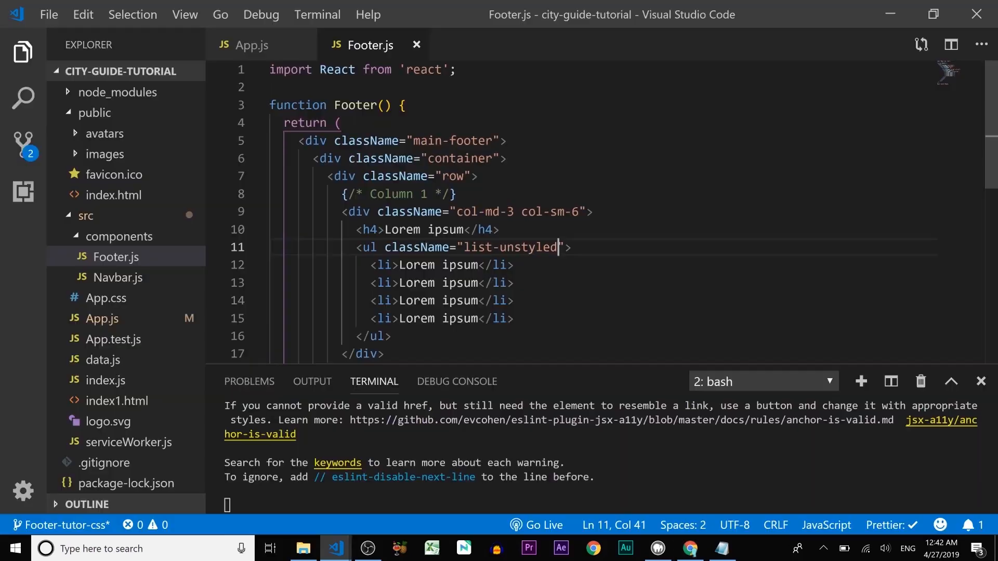
Copy the first column block three more times into the row and renumber a comment to Column 4.
left_click(446, 193)
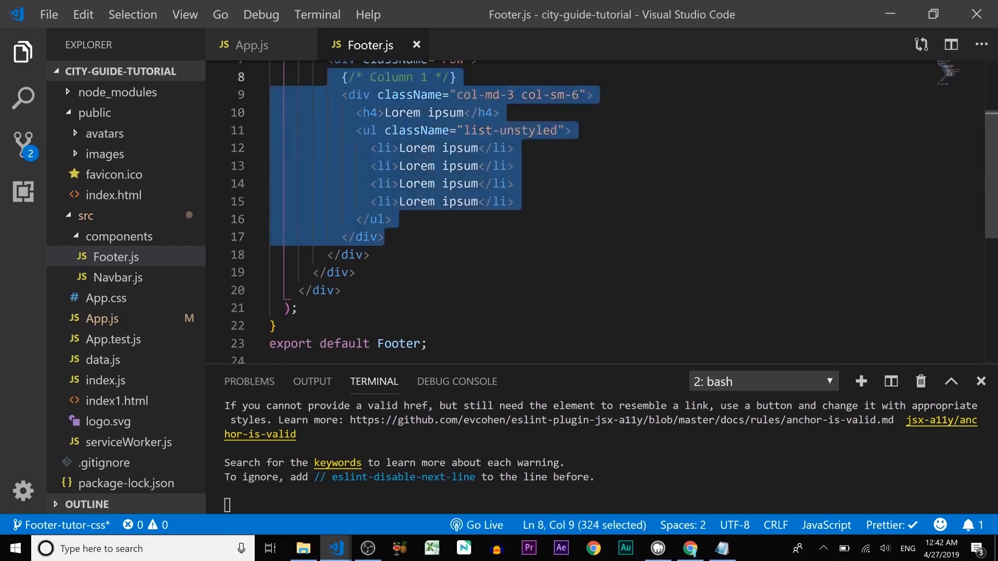
left_click(379, 237)
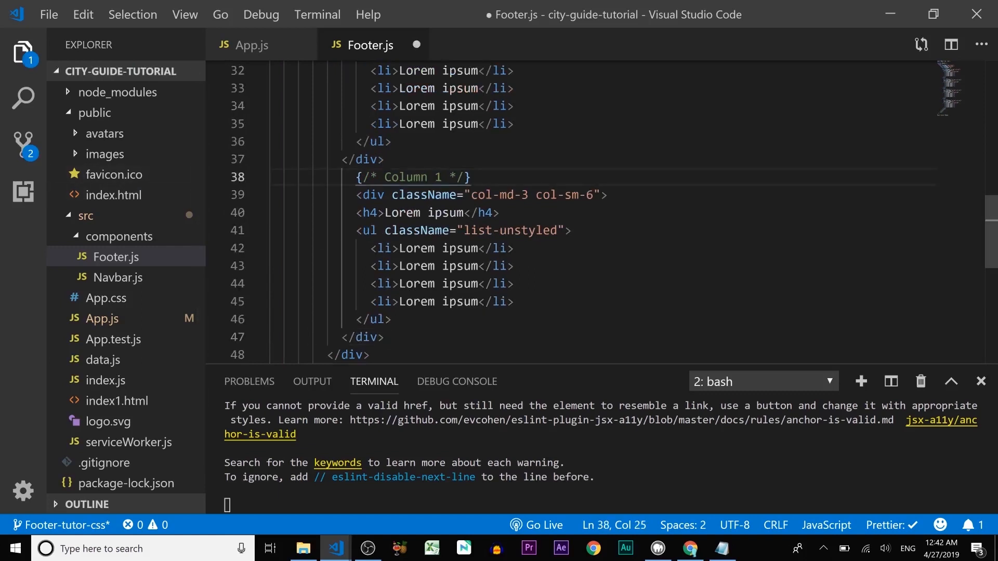
type("4")
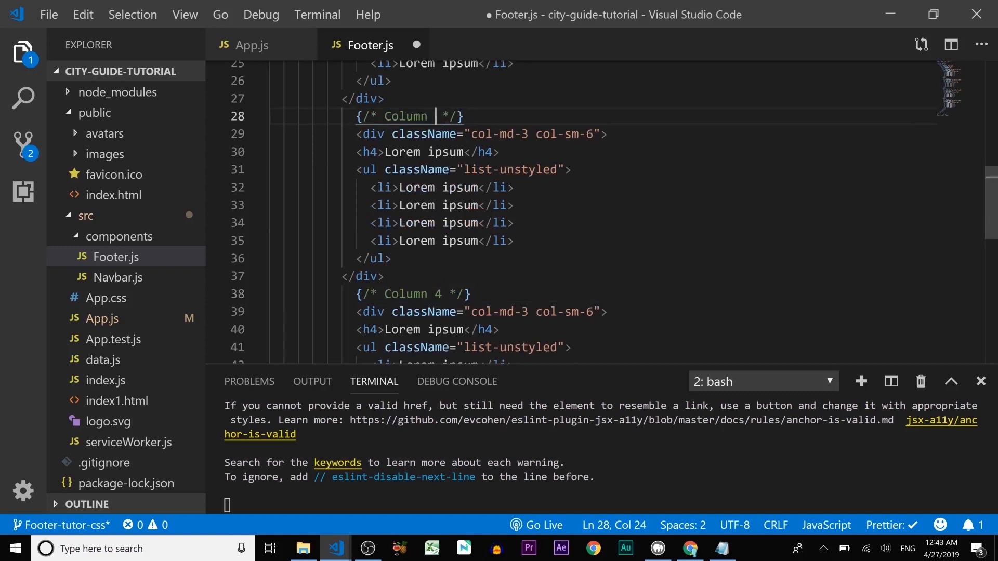
Renumber the remaining comments to Columns 2 and 3, save, and view the four-column footer in Chrome.
type("3")
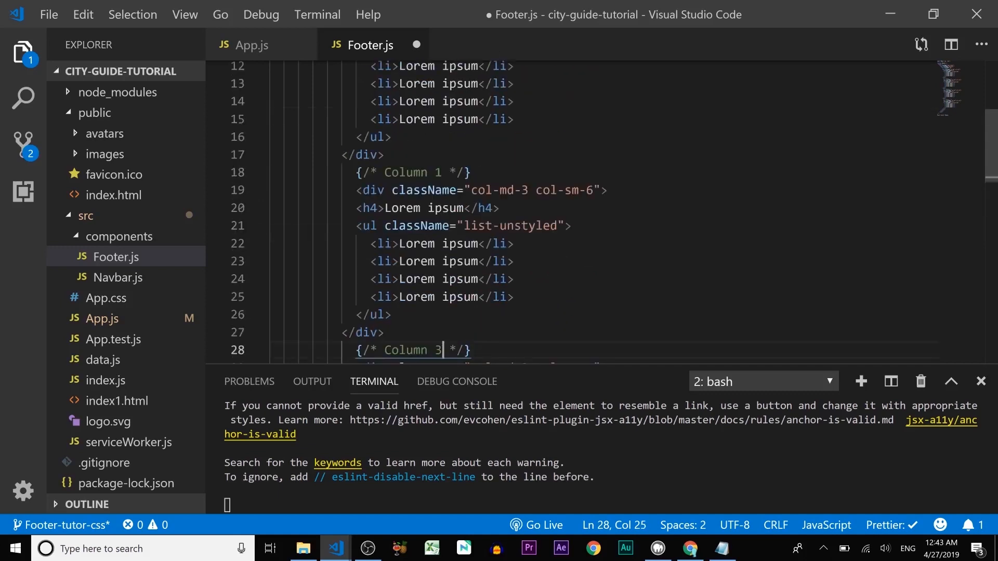
left_click(435, 171)
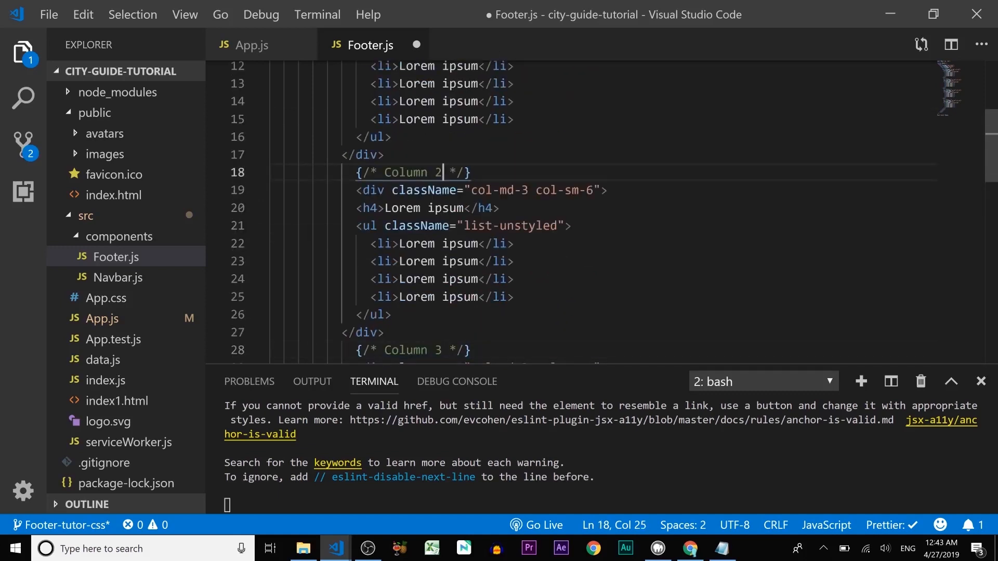
key("alt+tab")
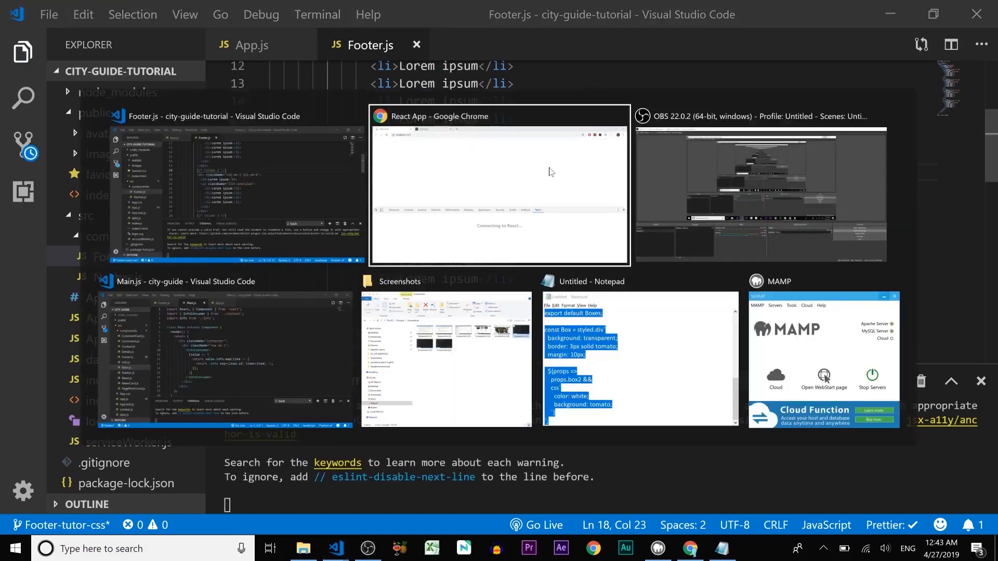
left_click(499, 185)
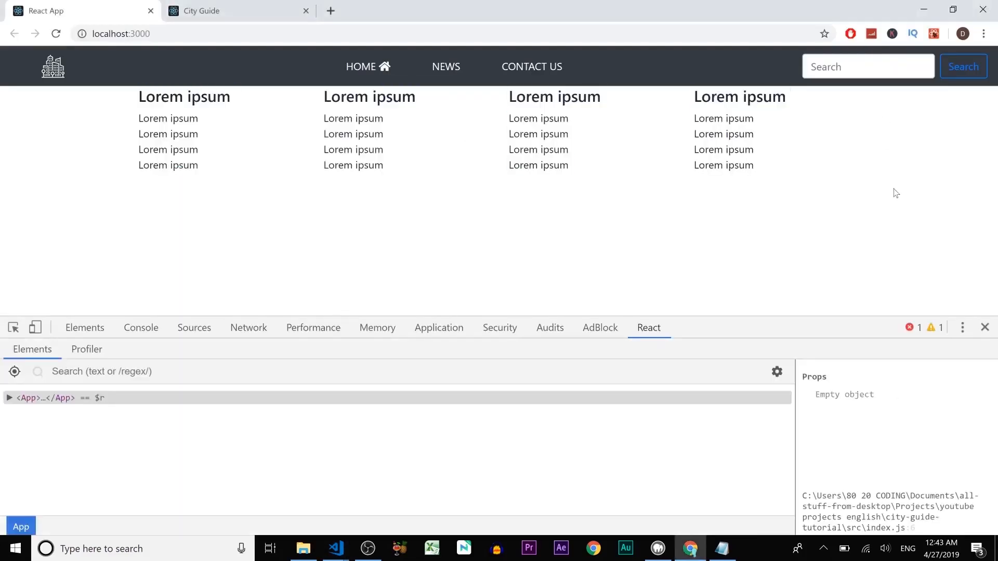
mouse_move(242, 241)
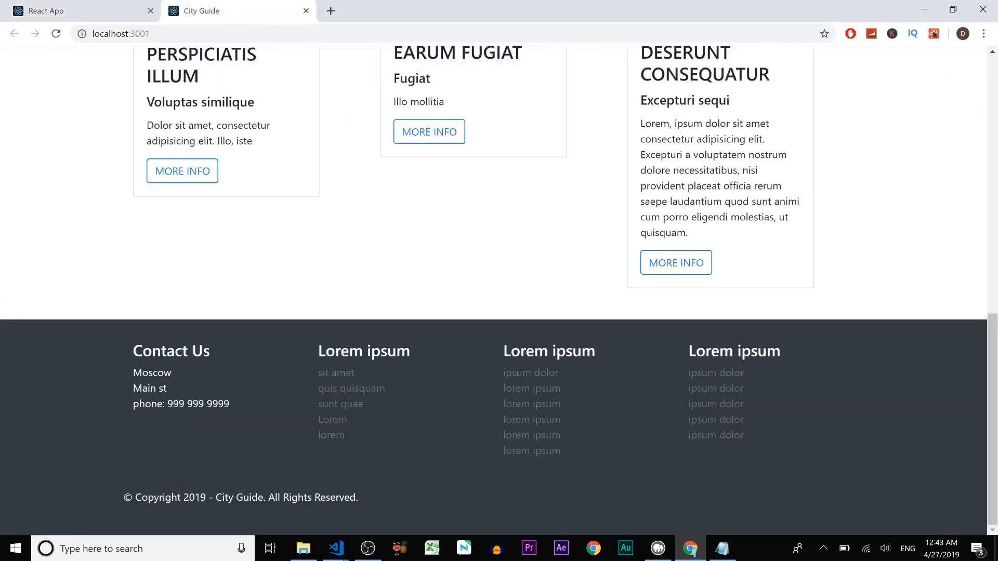
mouse_move(418, 485)
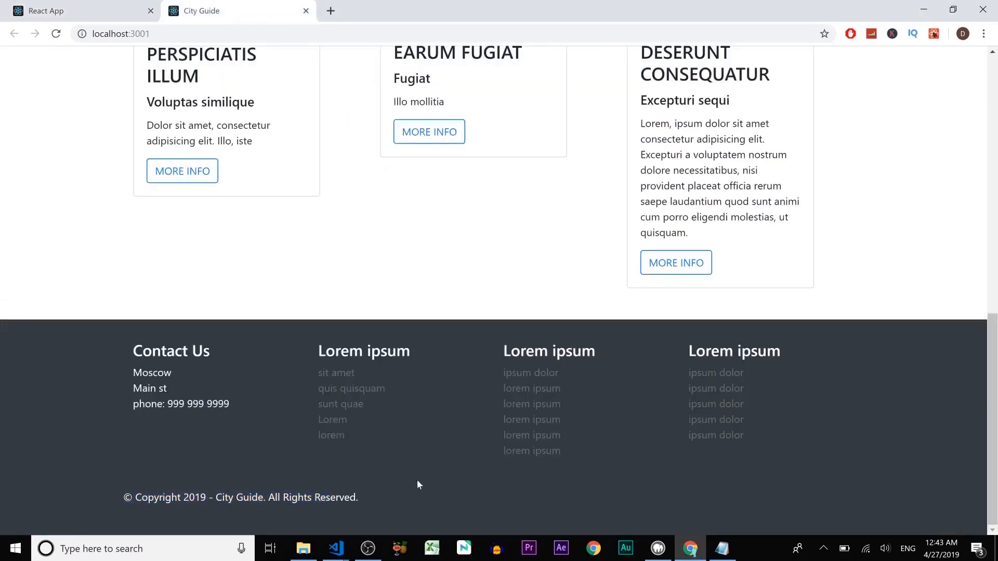
Add a Footer Bottom comment on a new line below the columns row in Footer.js.
left_click(336, 548)
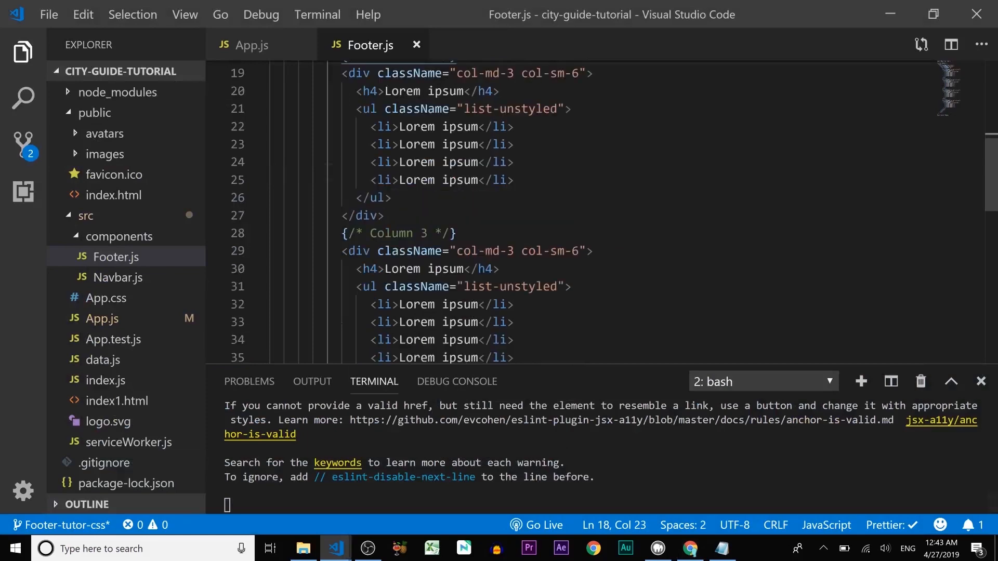
scroll("down", 3)
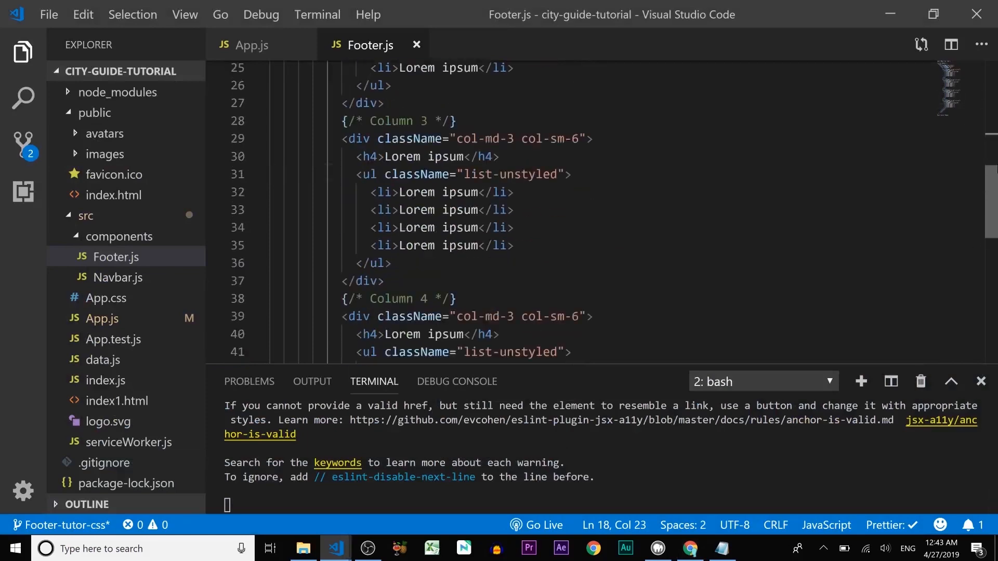
scroll("up", 3)
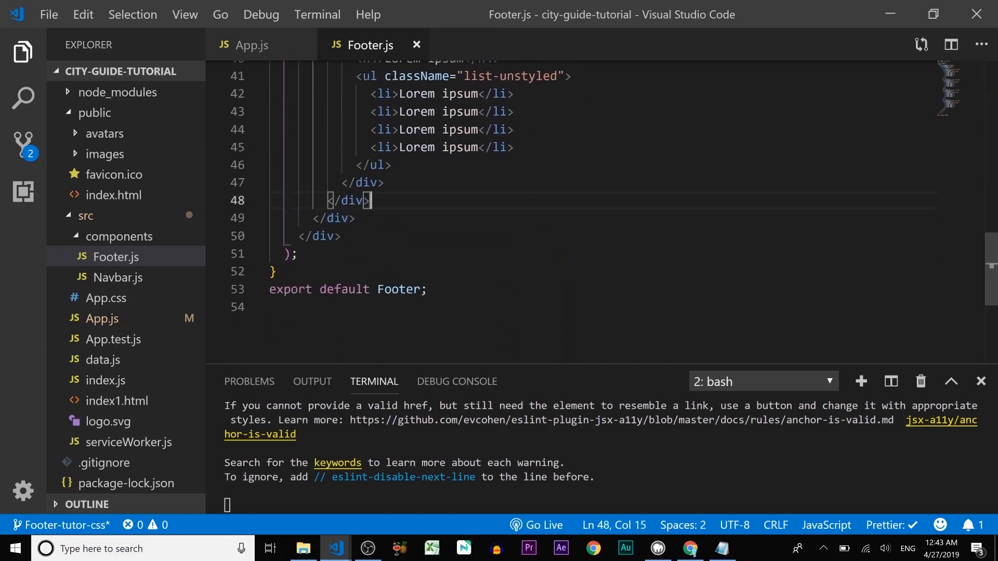
key("Enter")
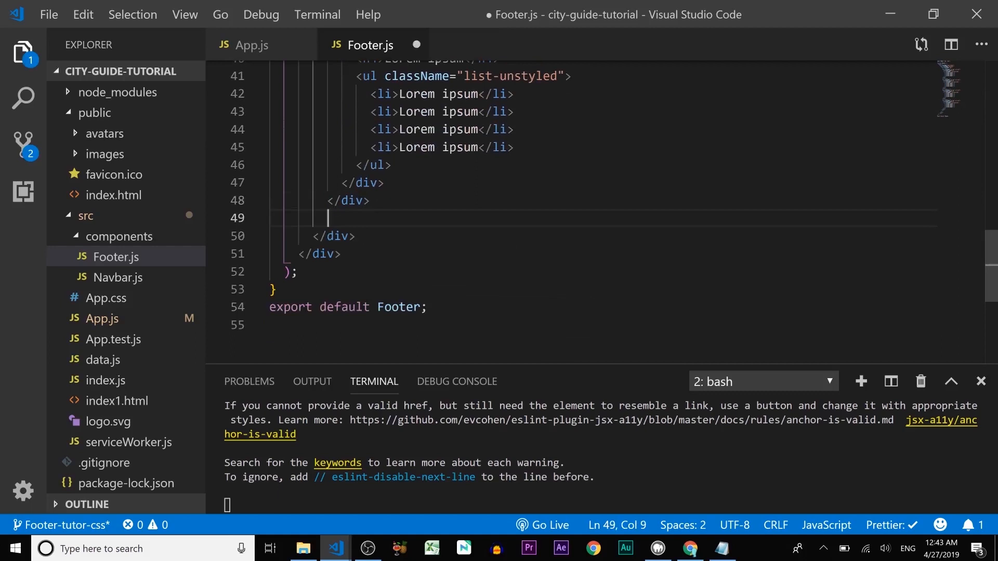
type("Foo")
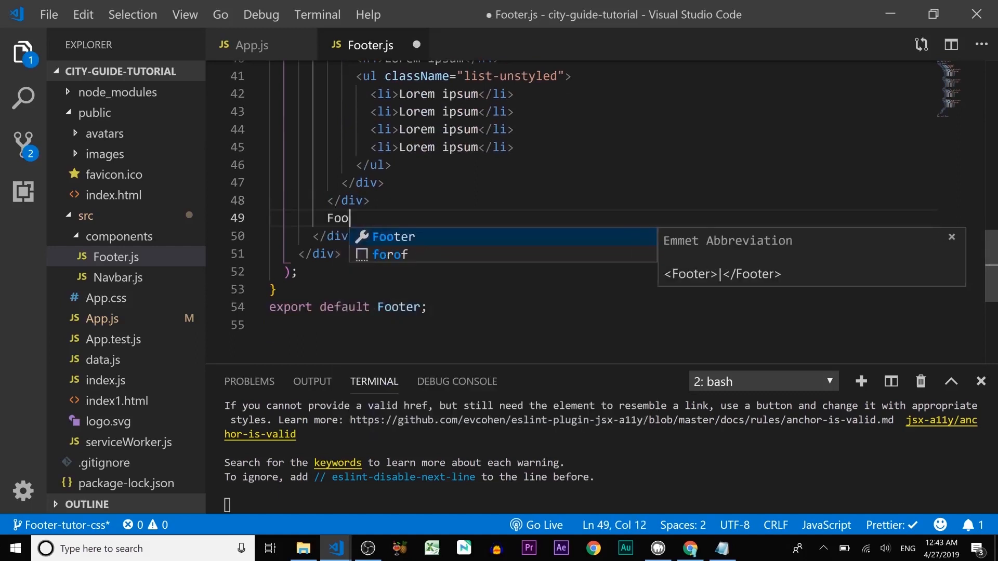
type("Bottom */}")
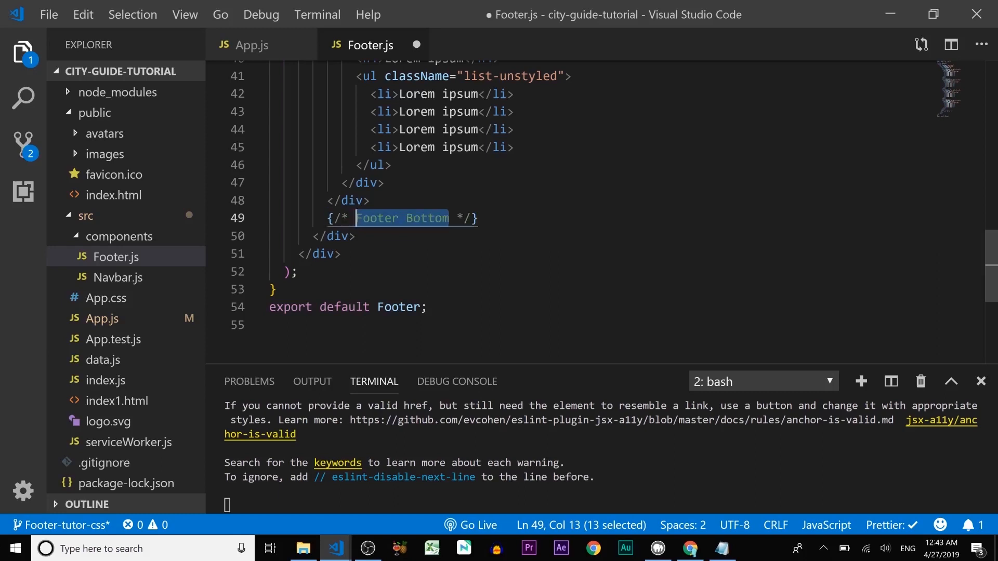
Expand a .footer-bottom Emmet abbreviation into an empty footer-bottom div under the comment.
key("Enter")
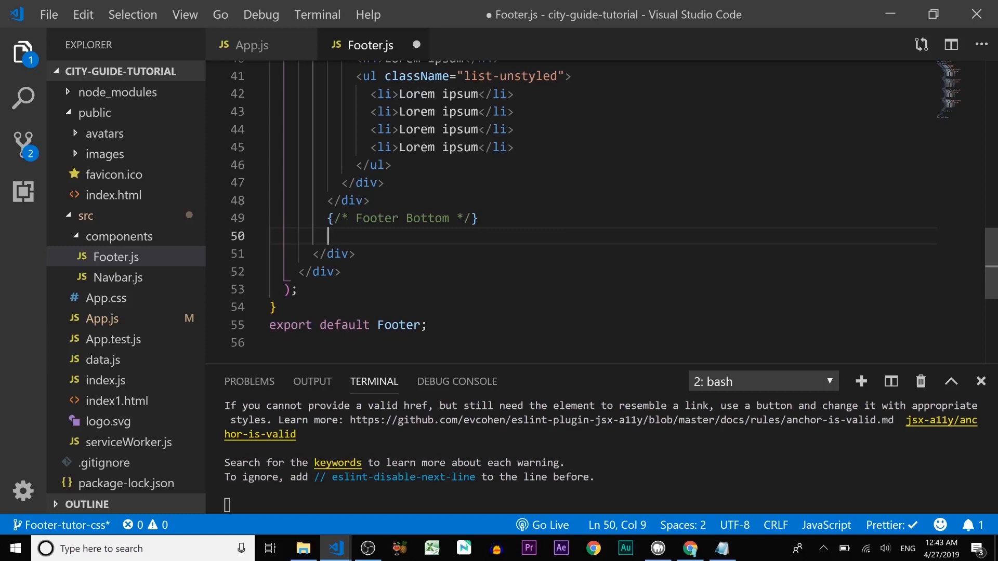
type(".footer")
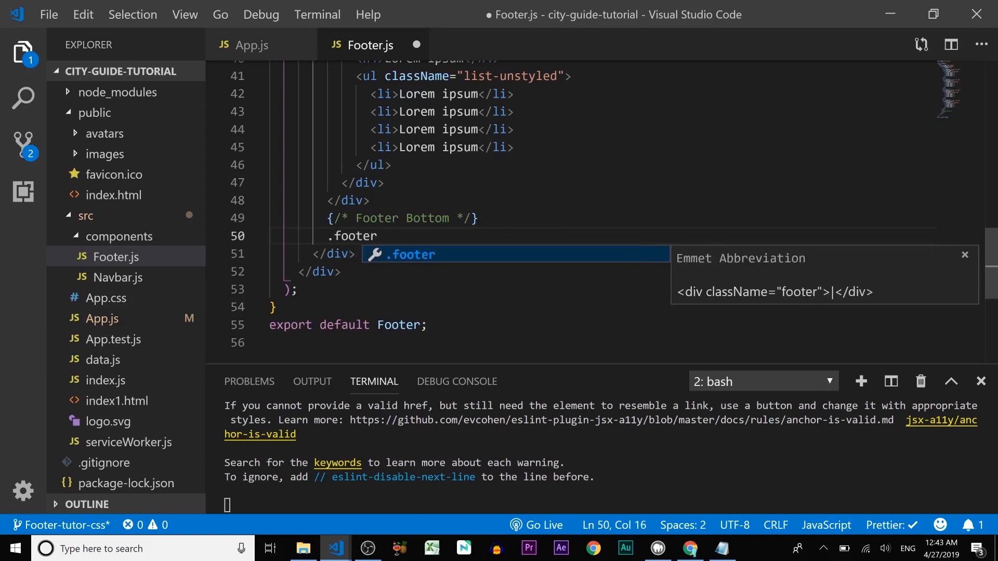
type("-bootom")
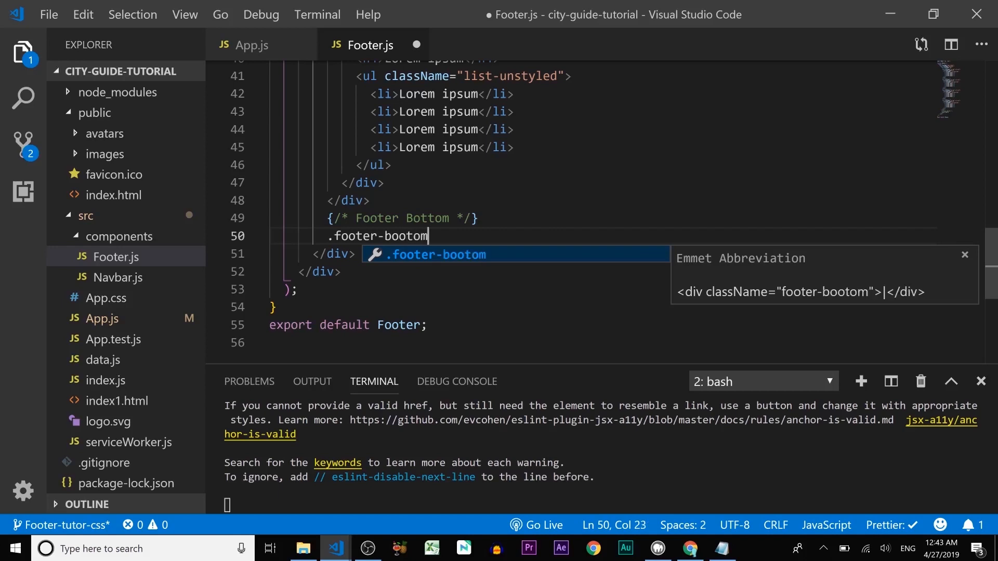
key("Backspace")
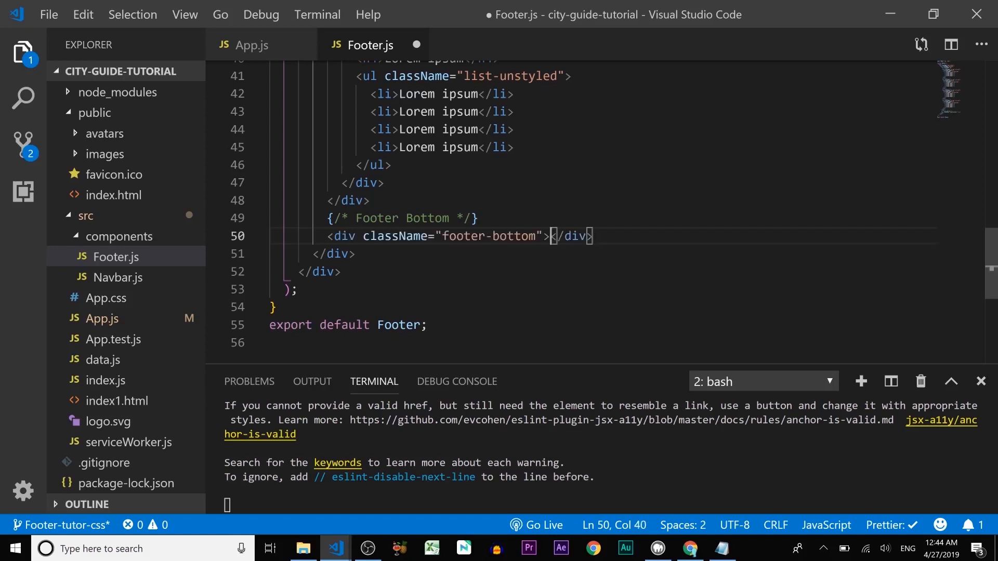
key("Enter")
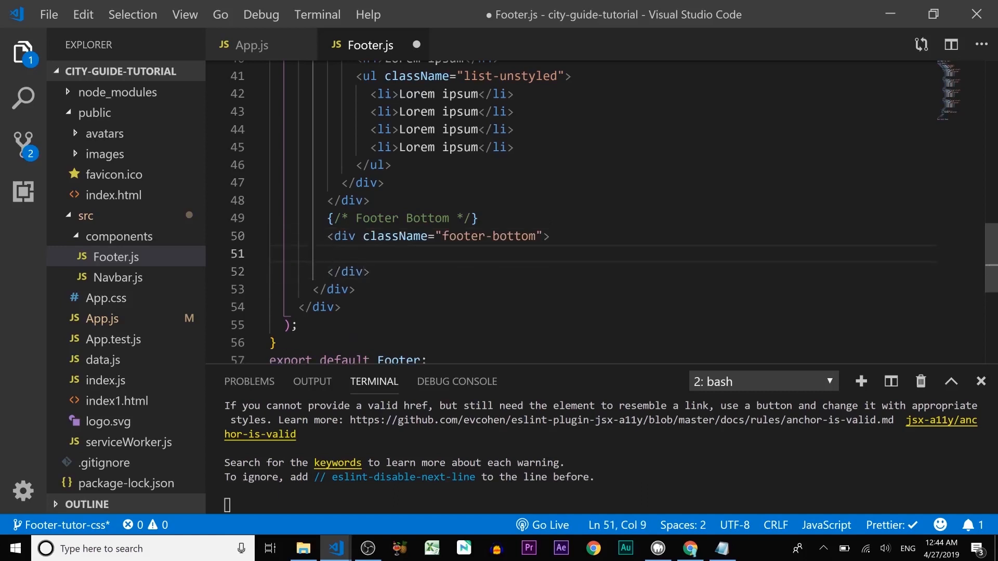
Add a centered paragraph p.text-xs-center inside the footer div.
type("p")
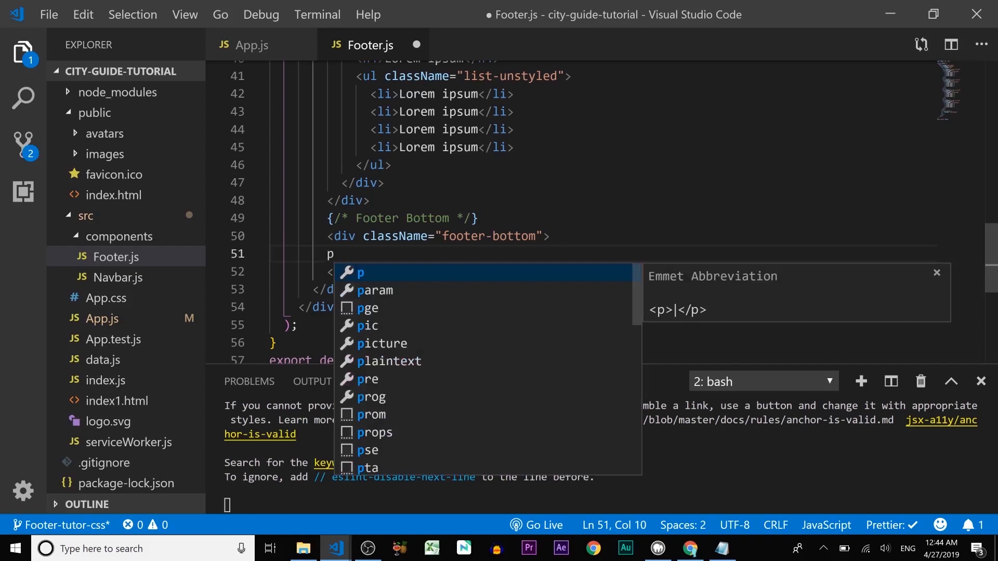
type(".")
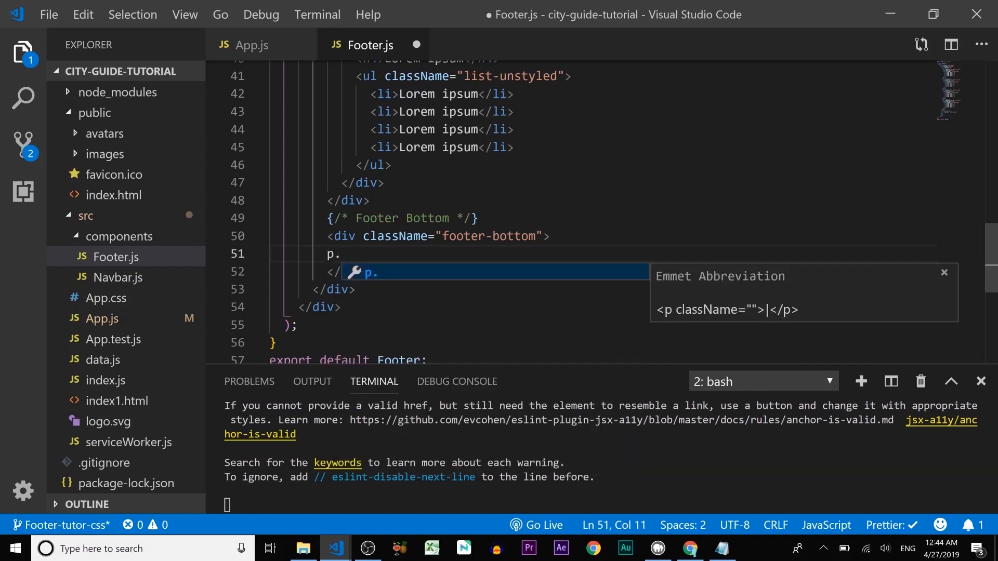
type(".text-xs")
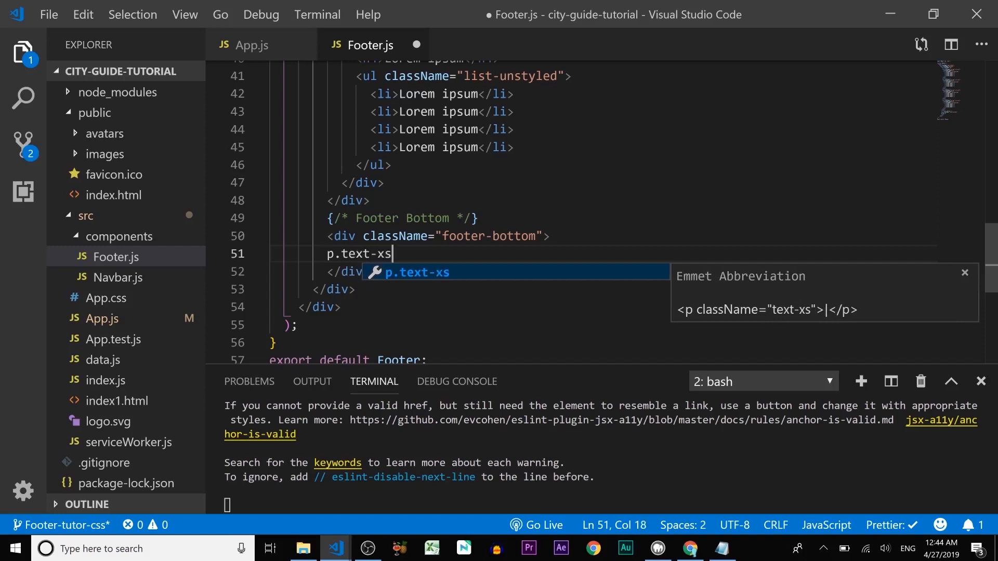
type("-cente")
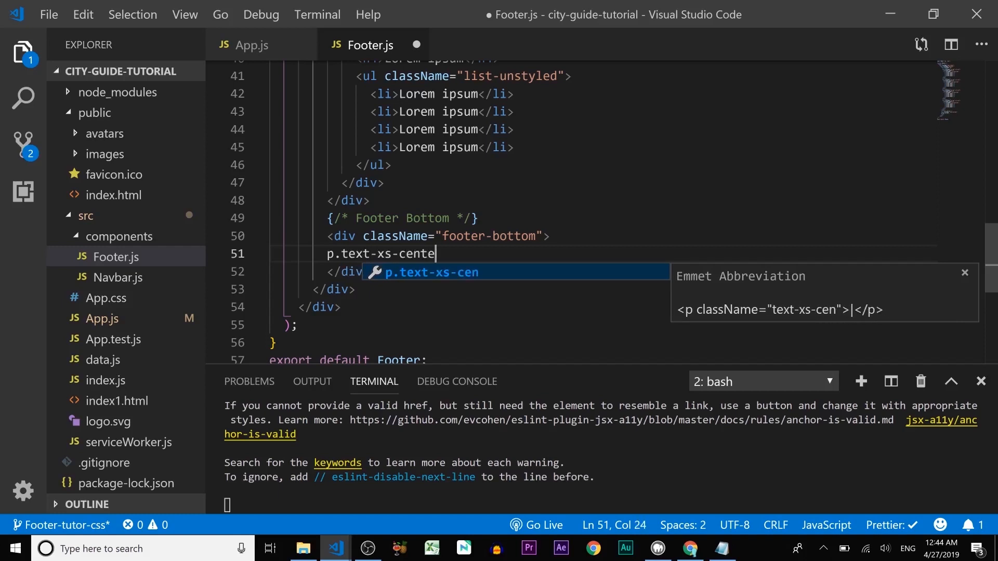
type("r")
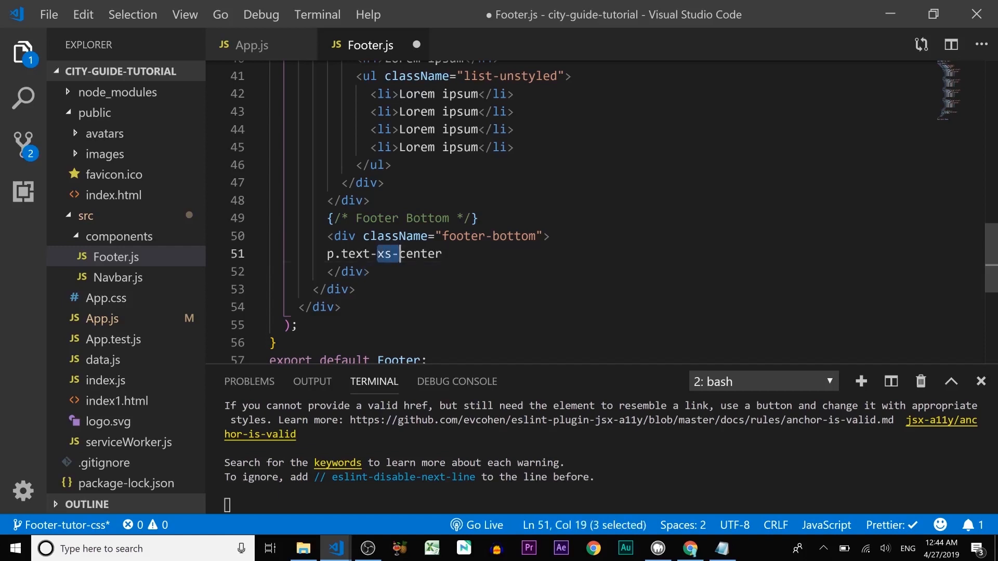
left_click(432, 254)
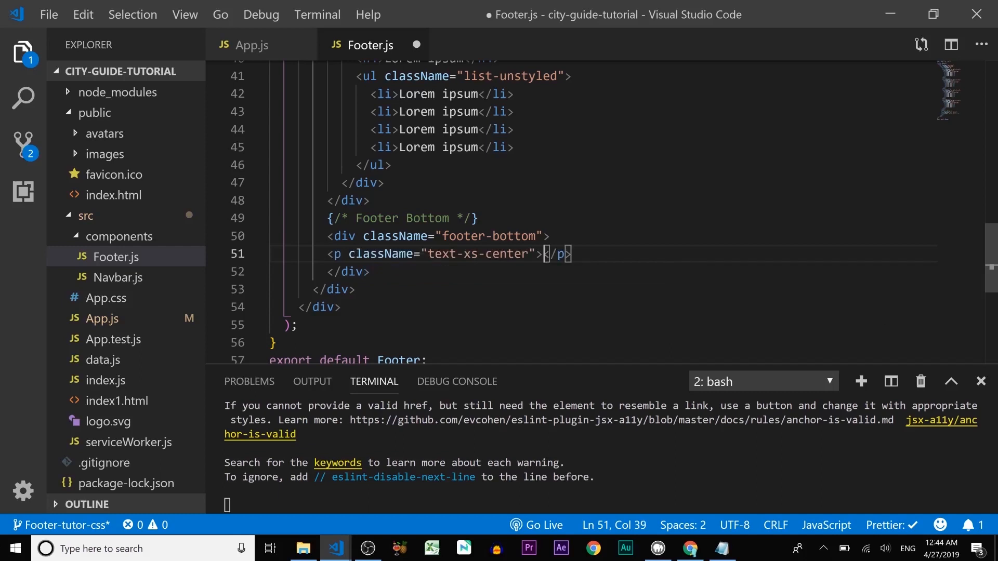
key("Enter")
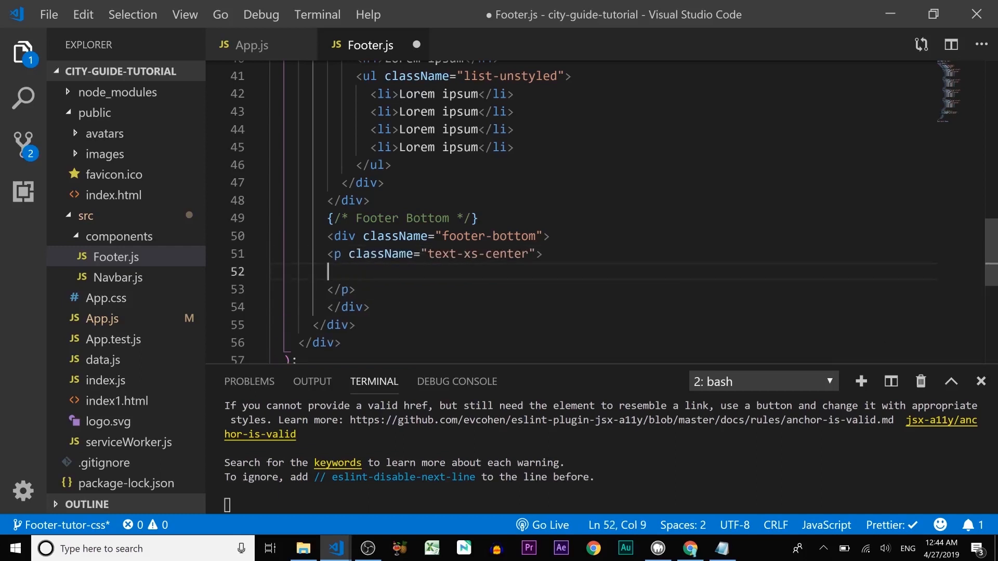
Insert &copy; followed by {new Date().getFullYear()} for the current year.
type("&")
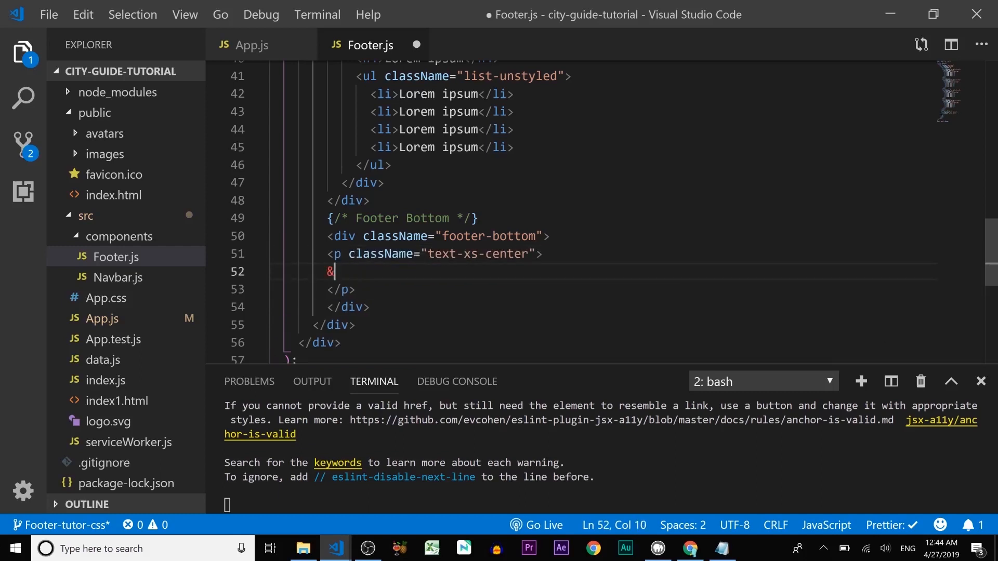
type("copy")
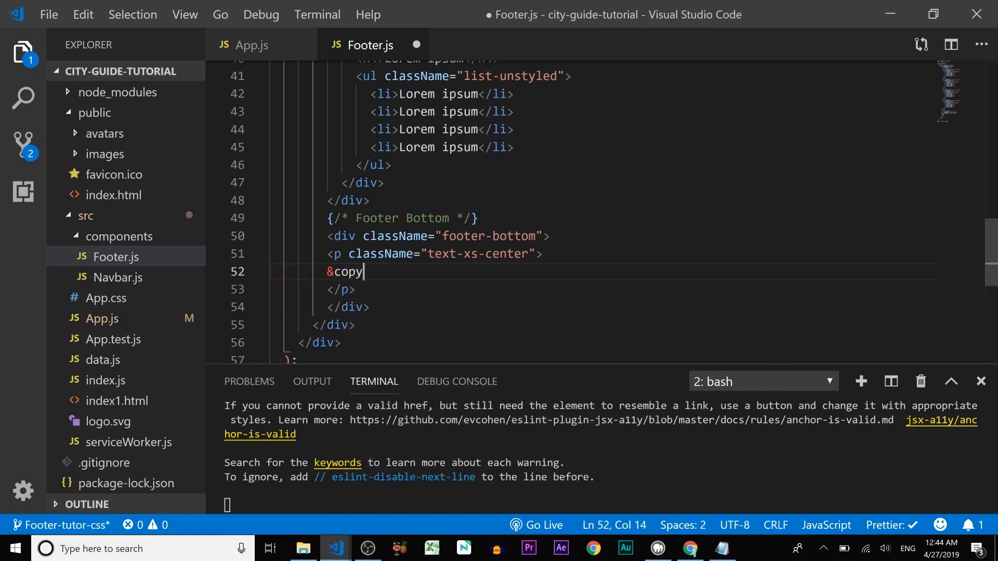
type(";")
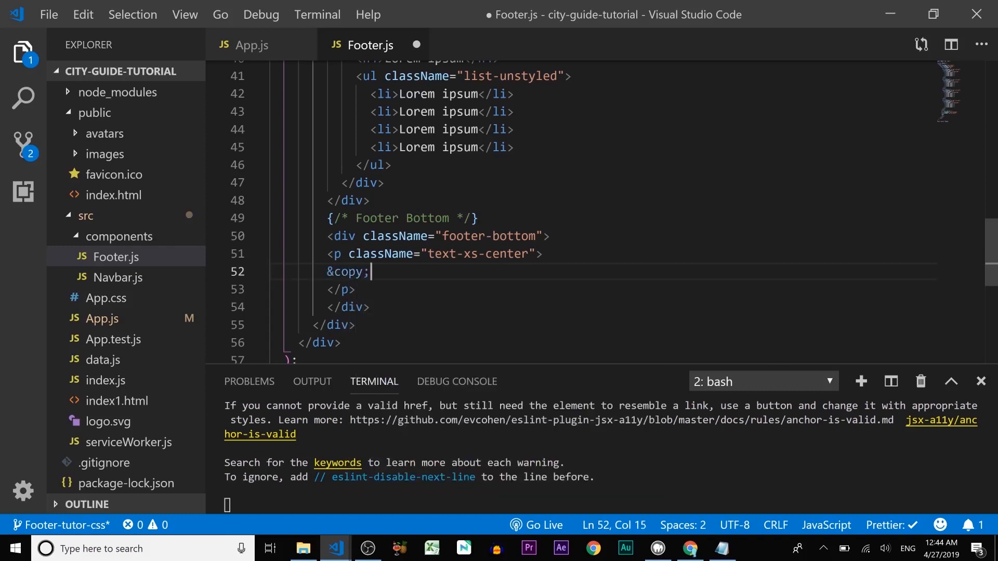
type("{}")
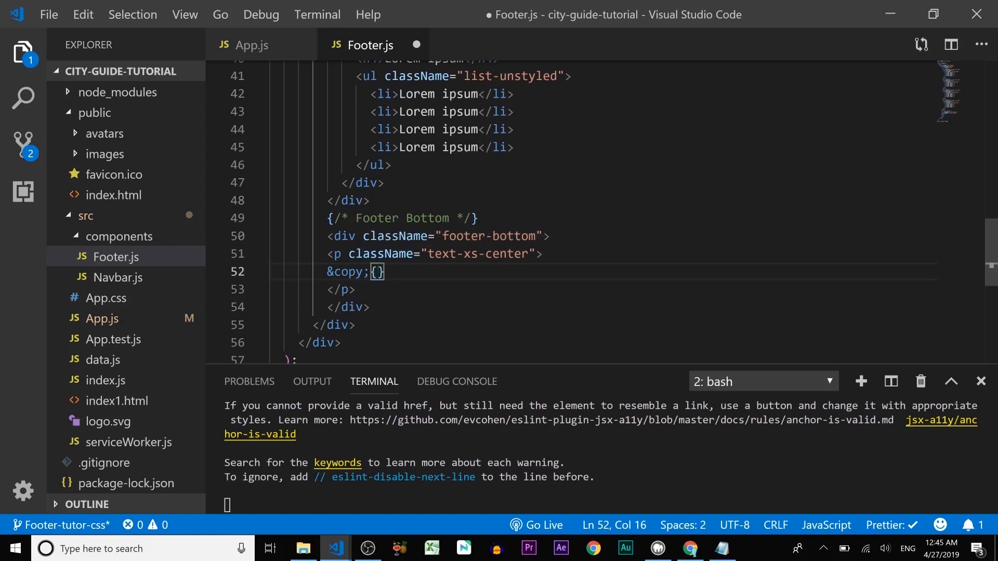
type("new D")
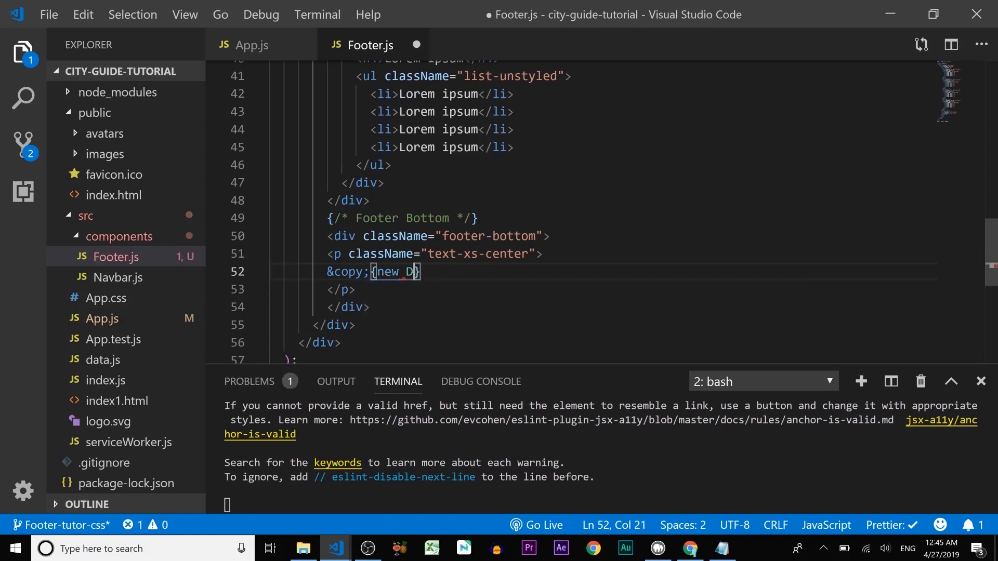
type("ate()")
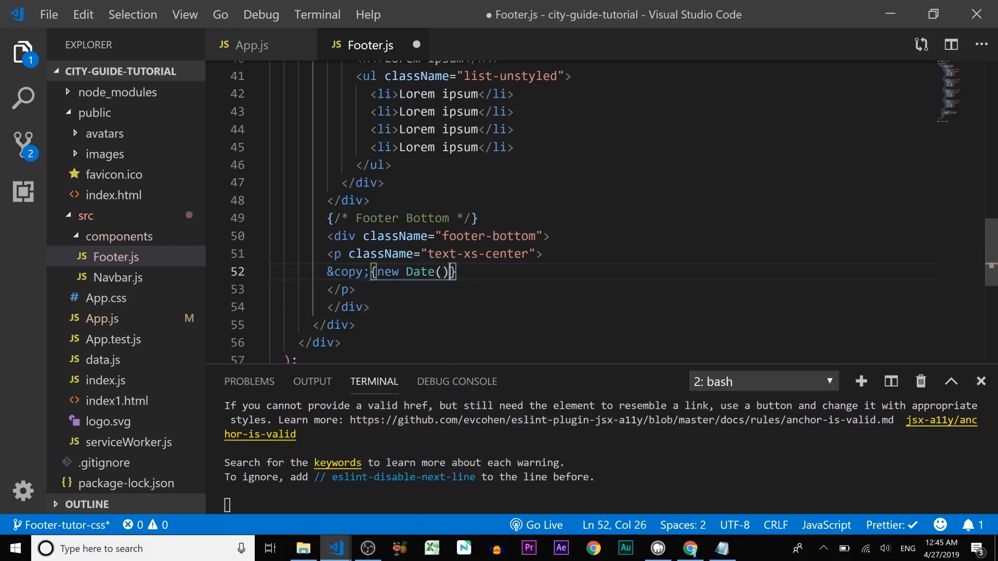
type(".")
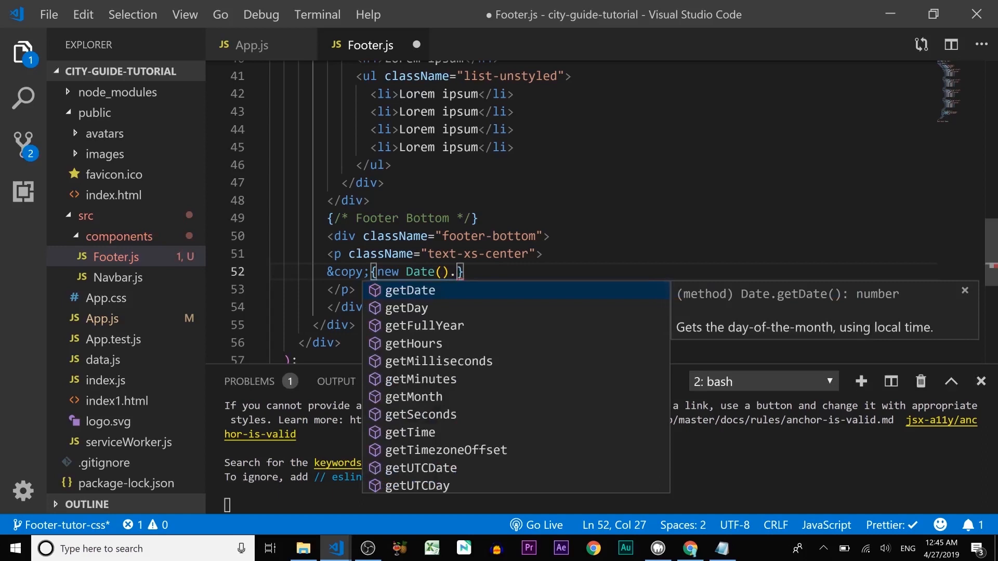
type("getFullYear")
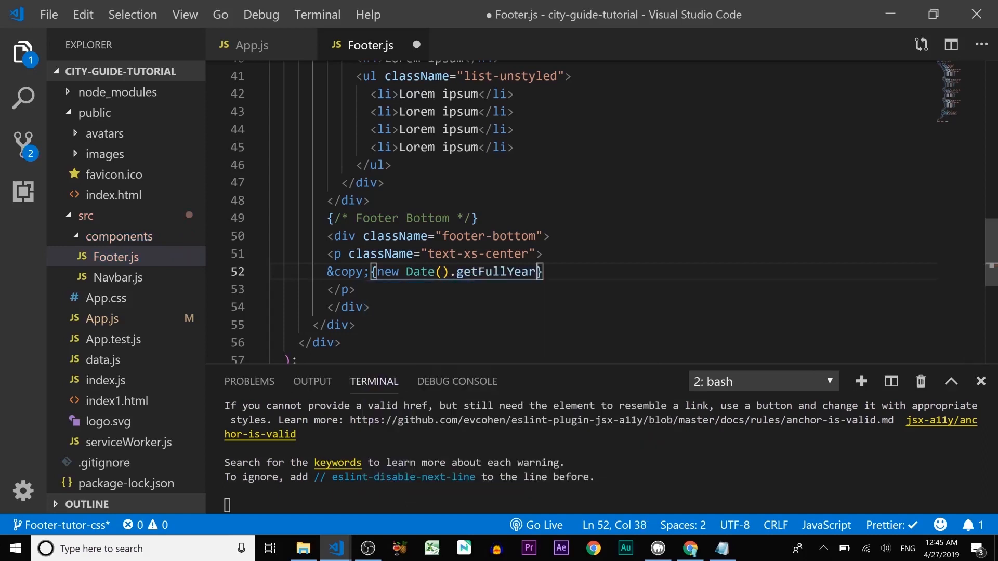
type("()")
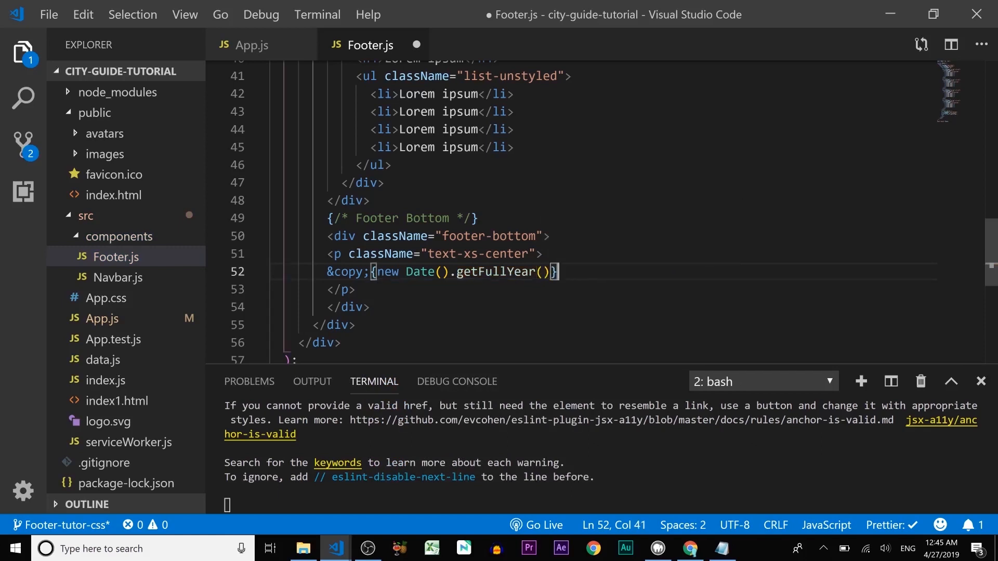
Complete the line with 'City Guide App - All Rights Reserved' and view it in Chrome.
type("City Guide")
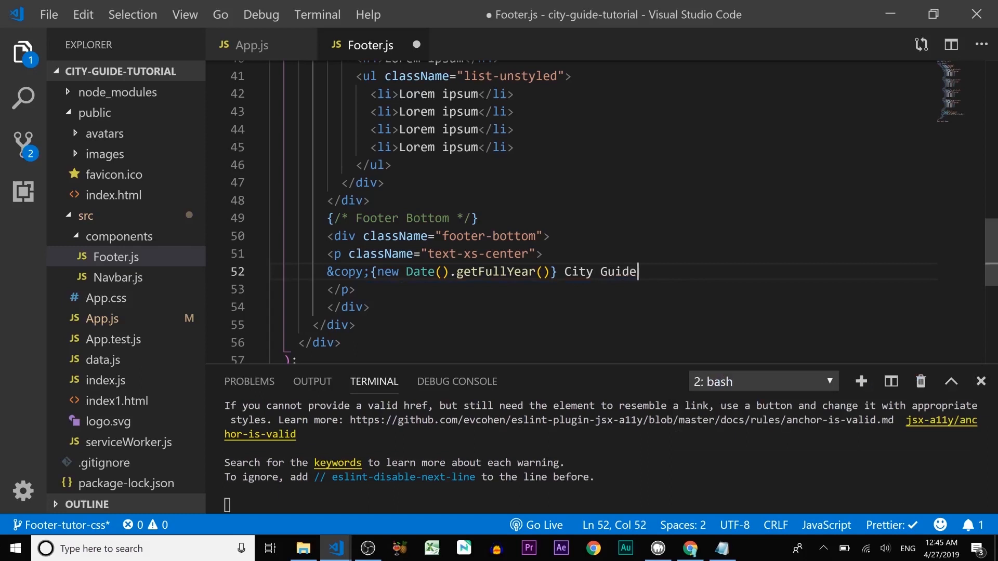
type("App -")
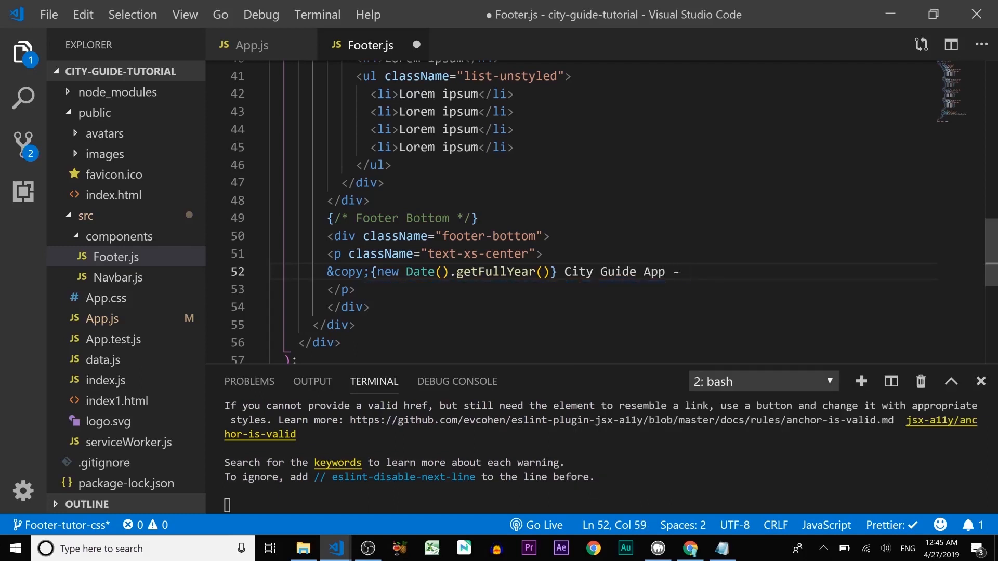
type("All Right")
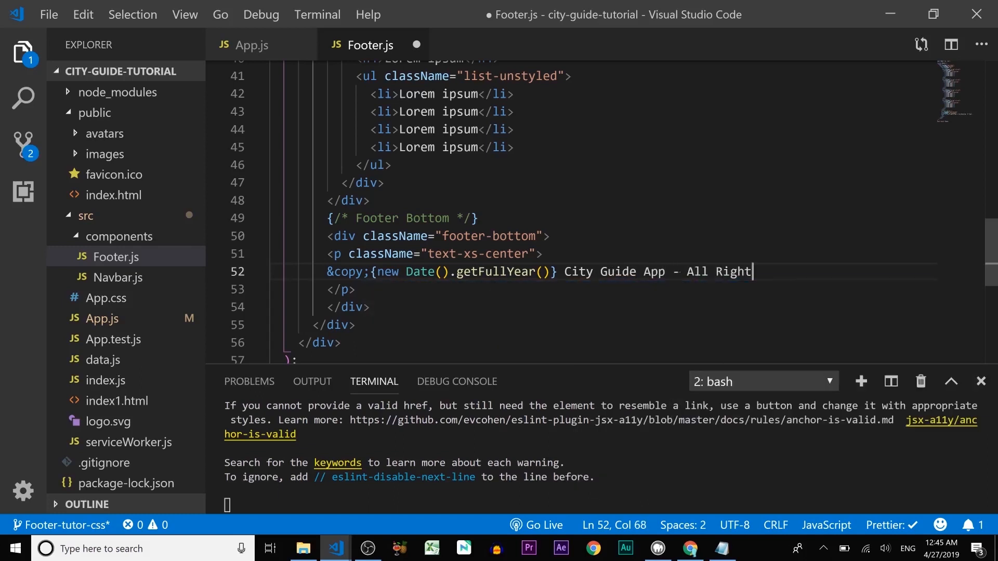
type("s Reserved")
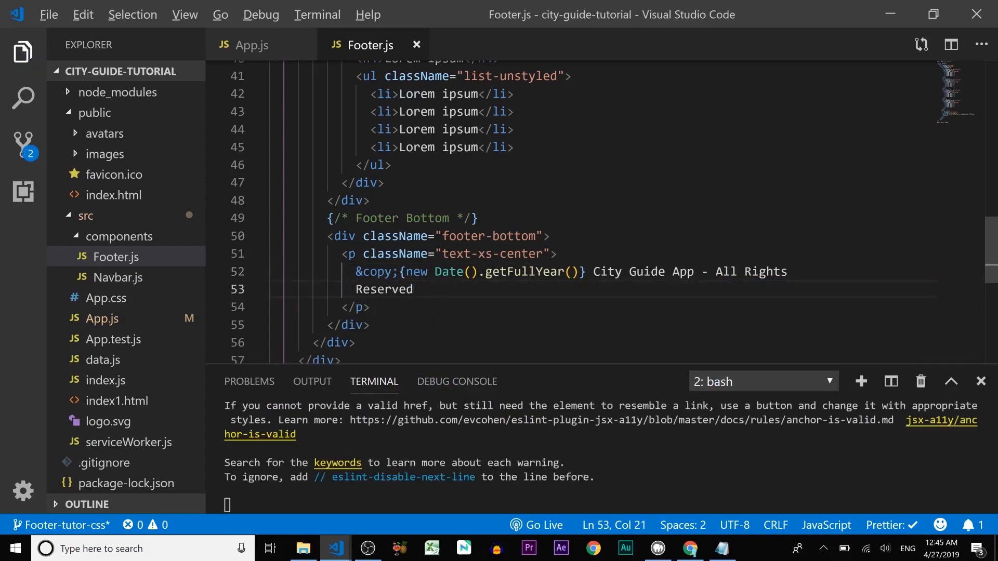
left_click(688, 548)
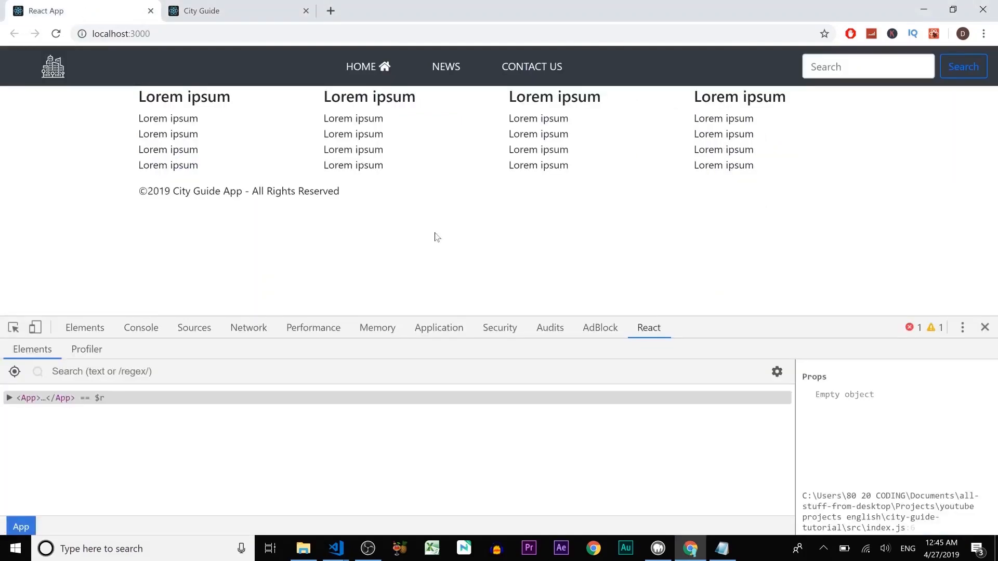